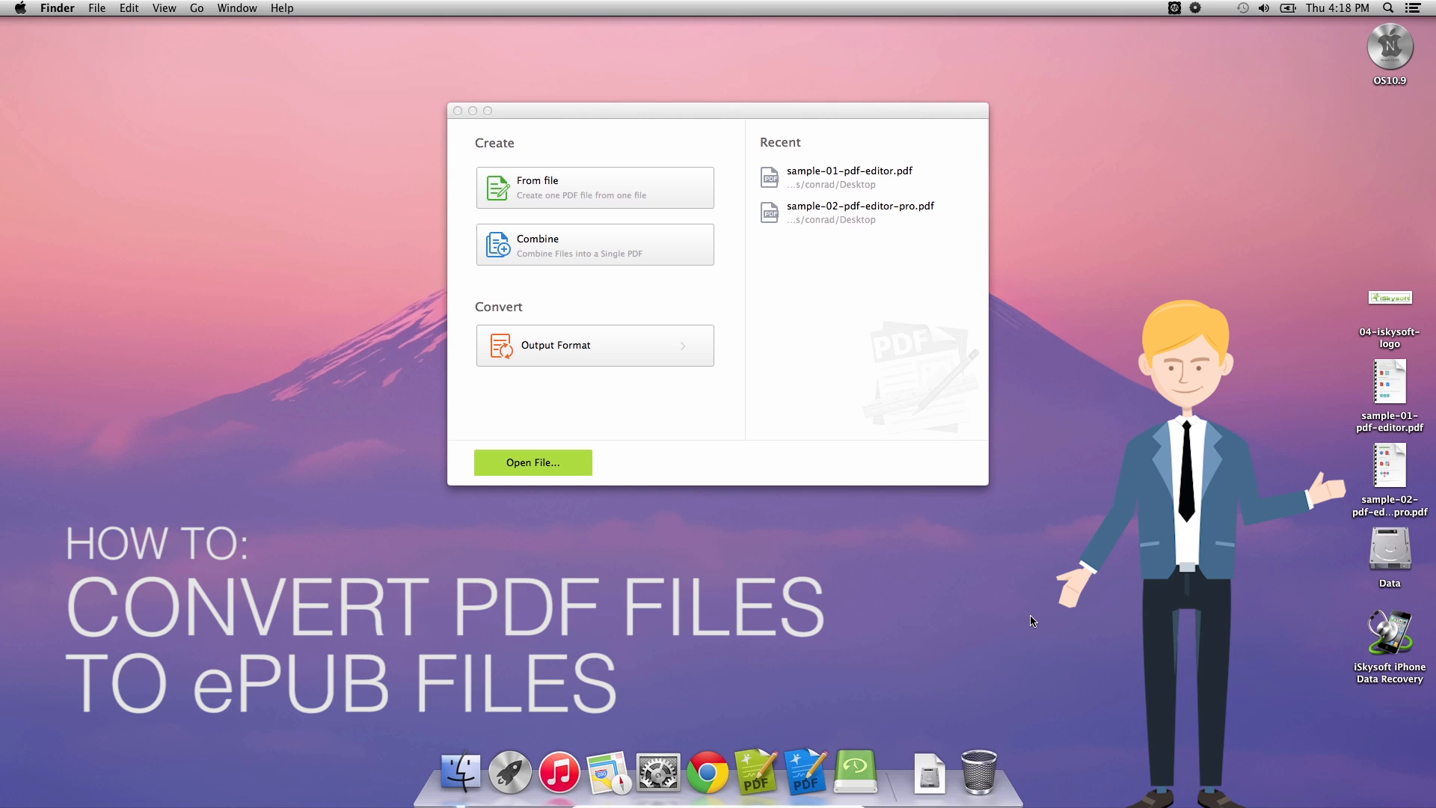
mouse_move(755, 774)
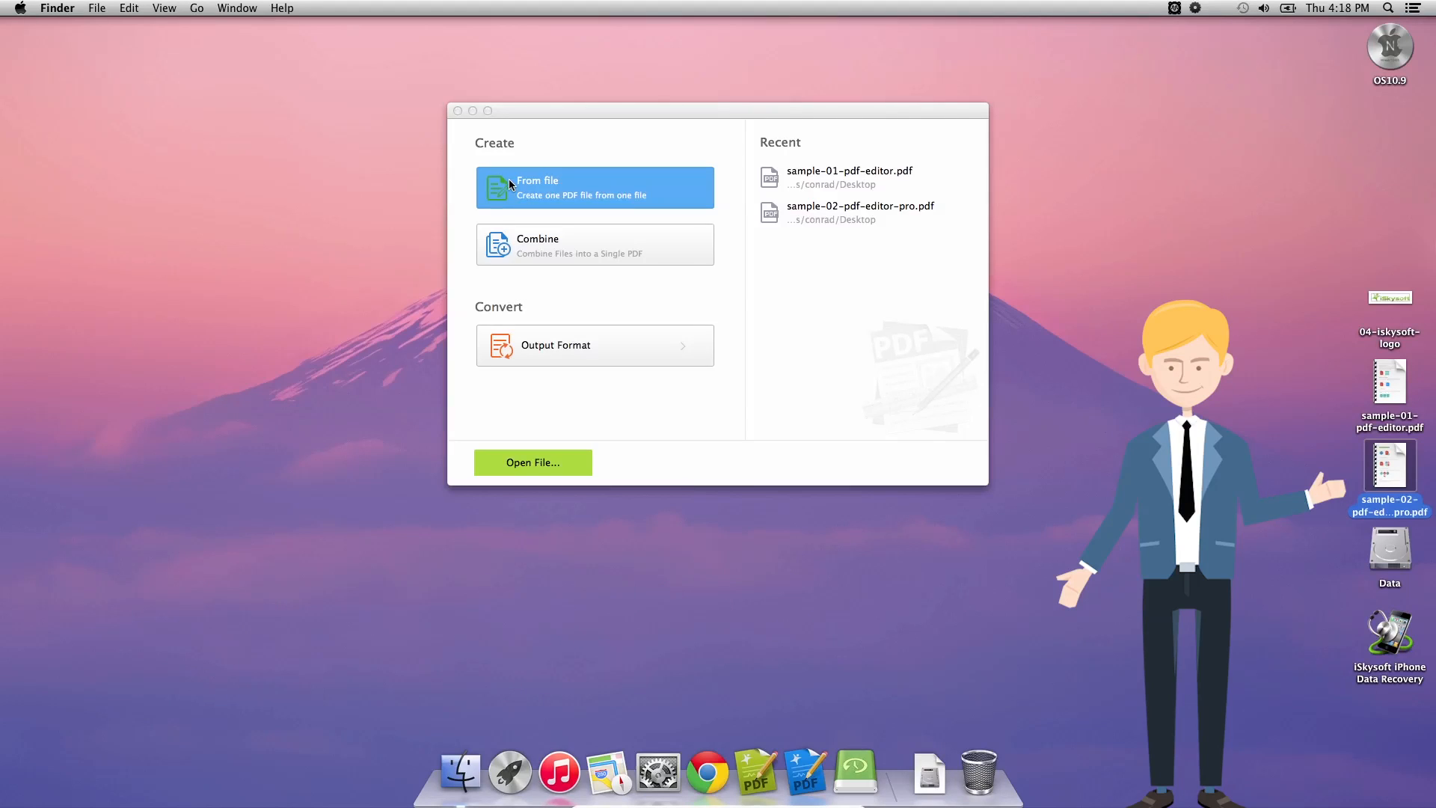
mouse_move(592, 417)
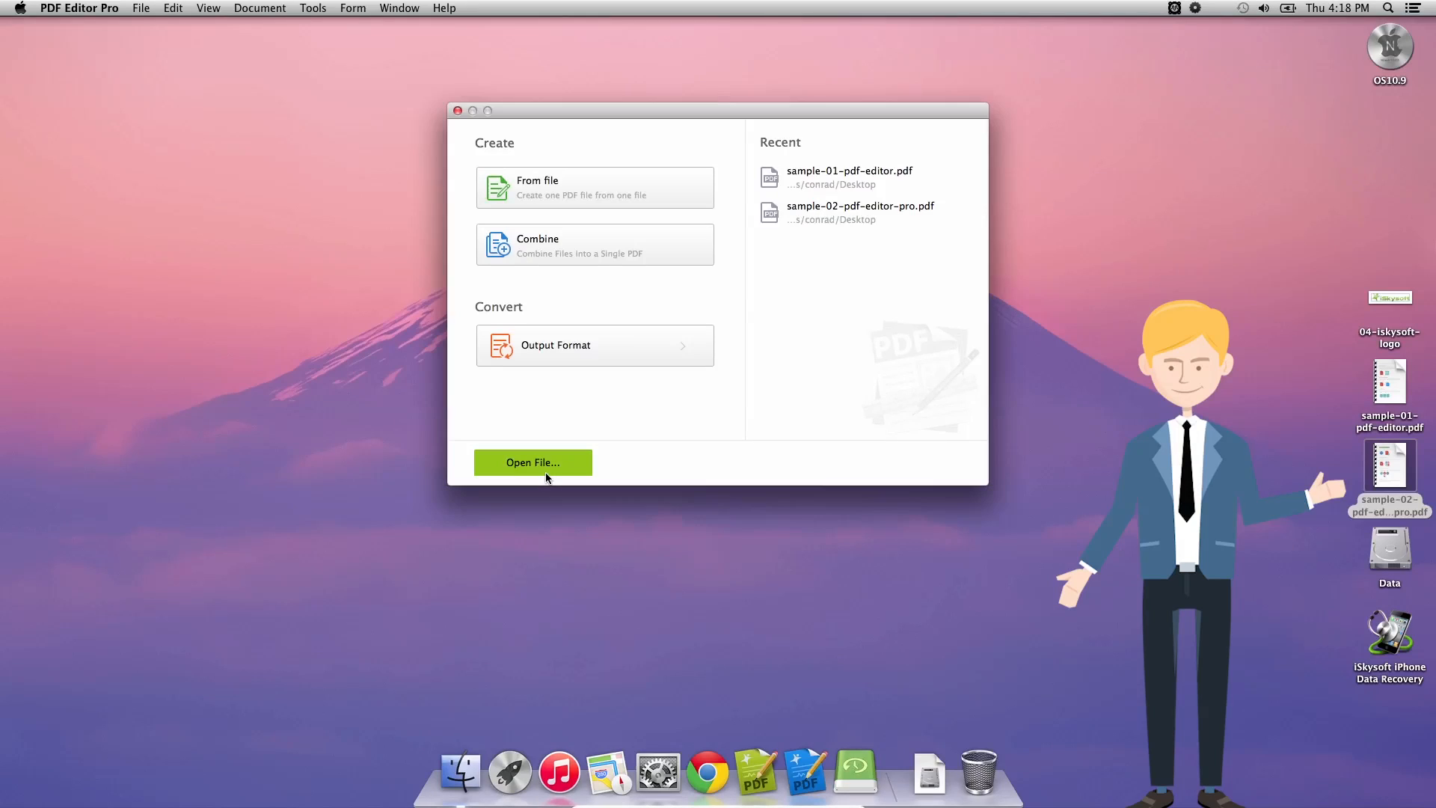
Select sample-02-pdf-editor-pro.pdf from the Desktop folder in the open dialog
click(532, 462)
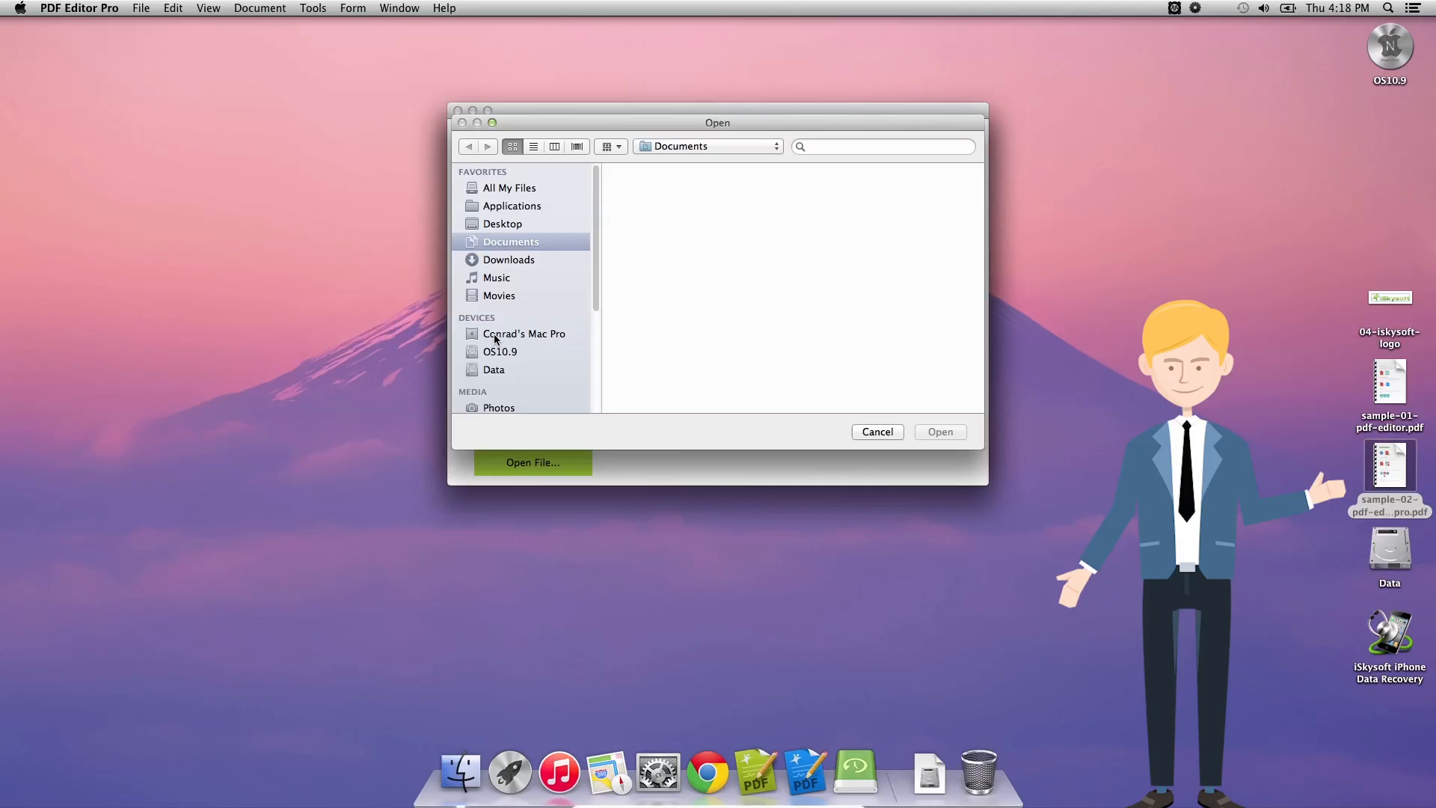
mouse_move(502, 225)
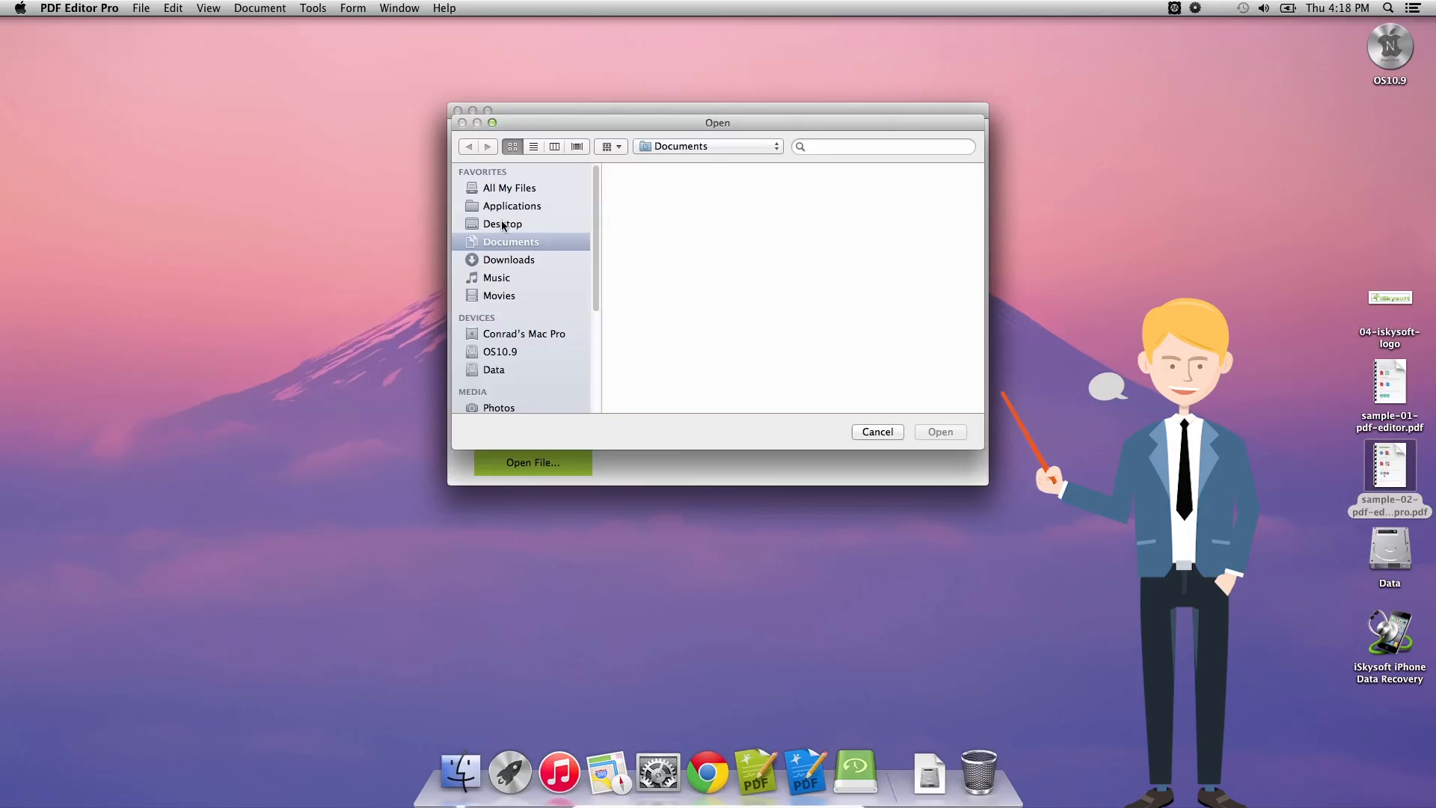
mouse_move(501, 223)
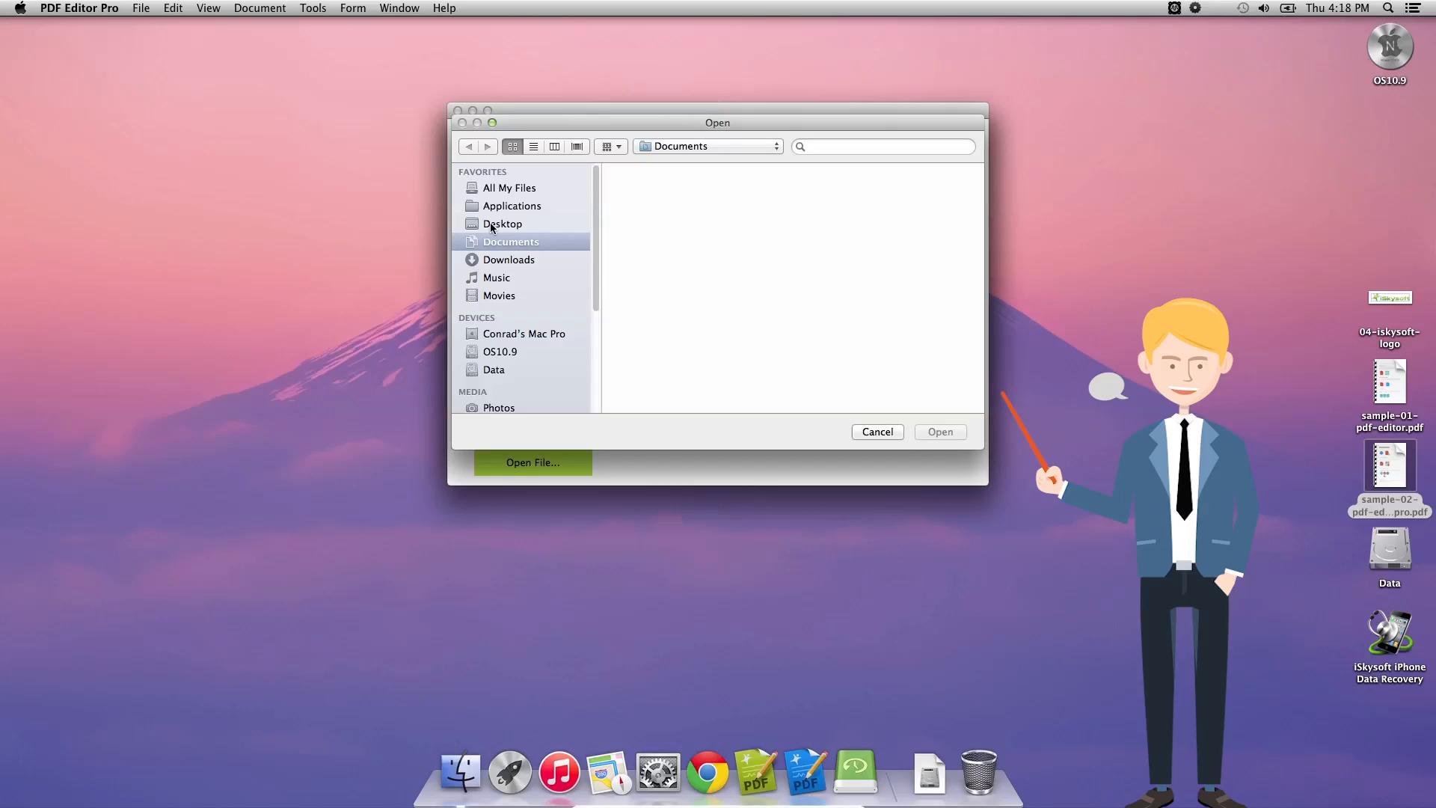
click(502, 224)
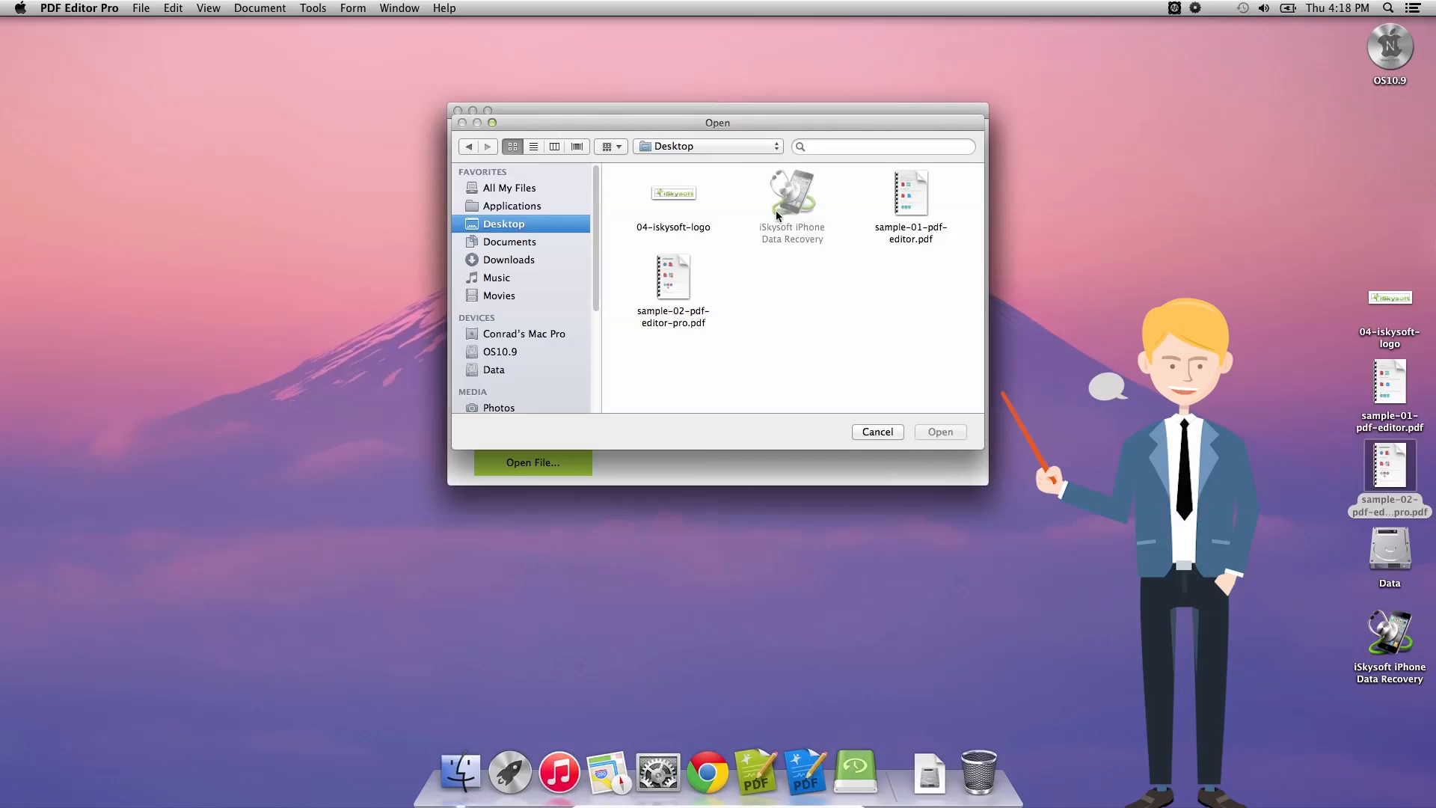
mouse_move(913, 217)
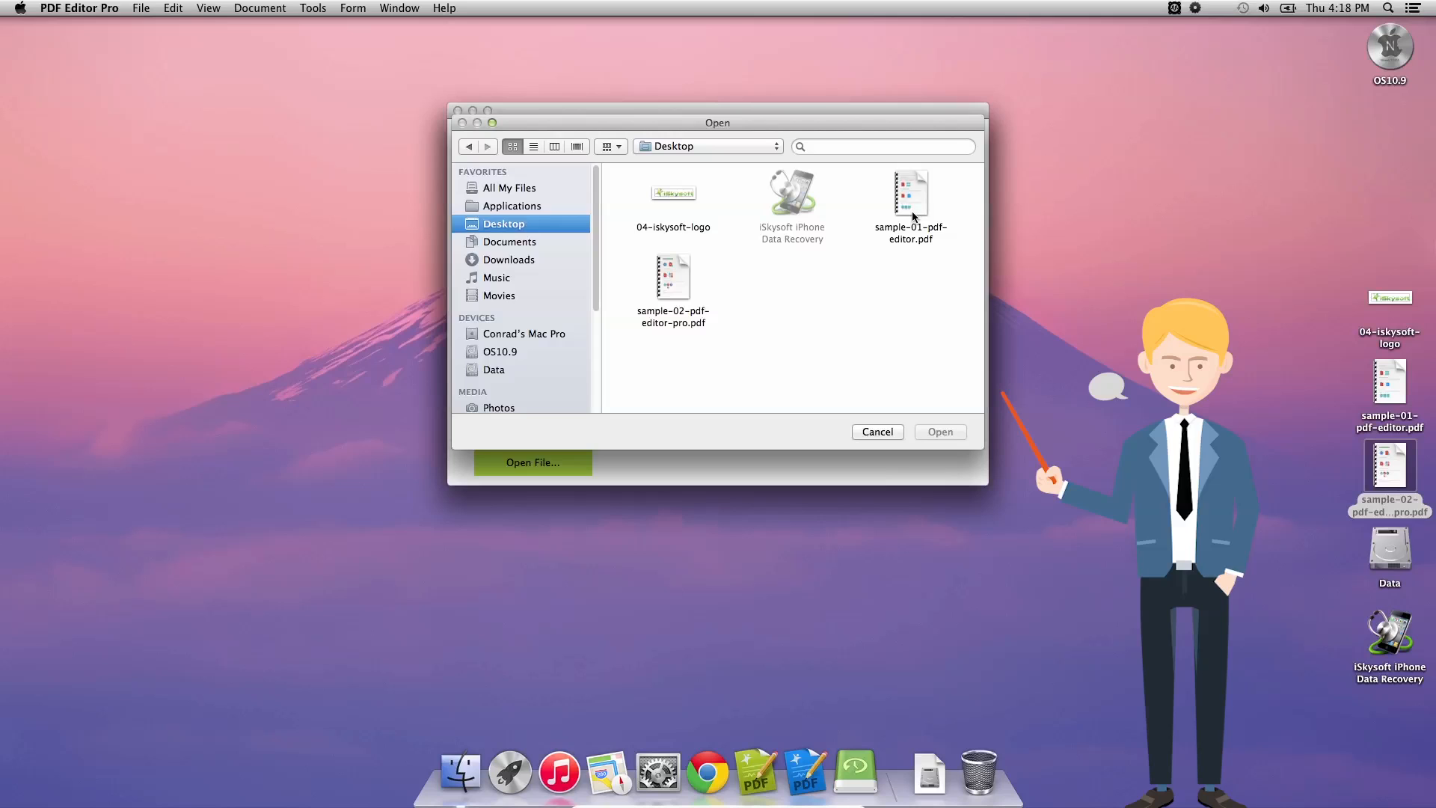
click(673, 274)
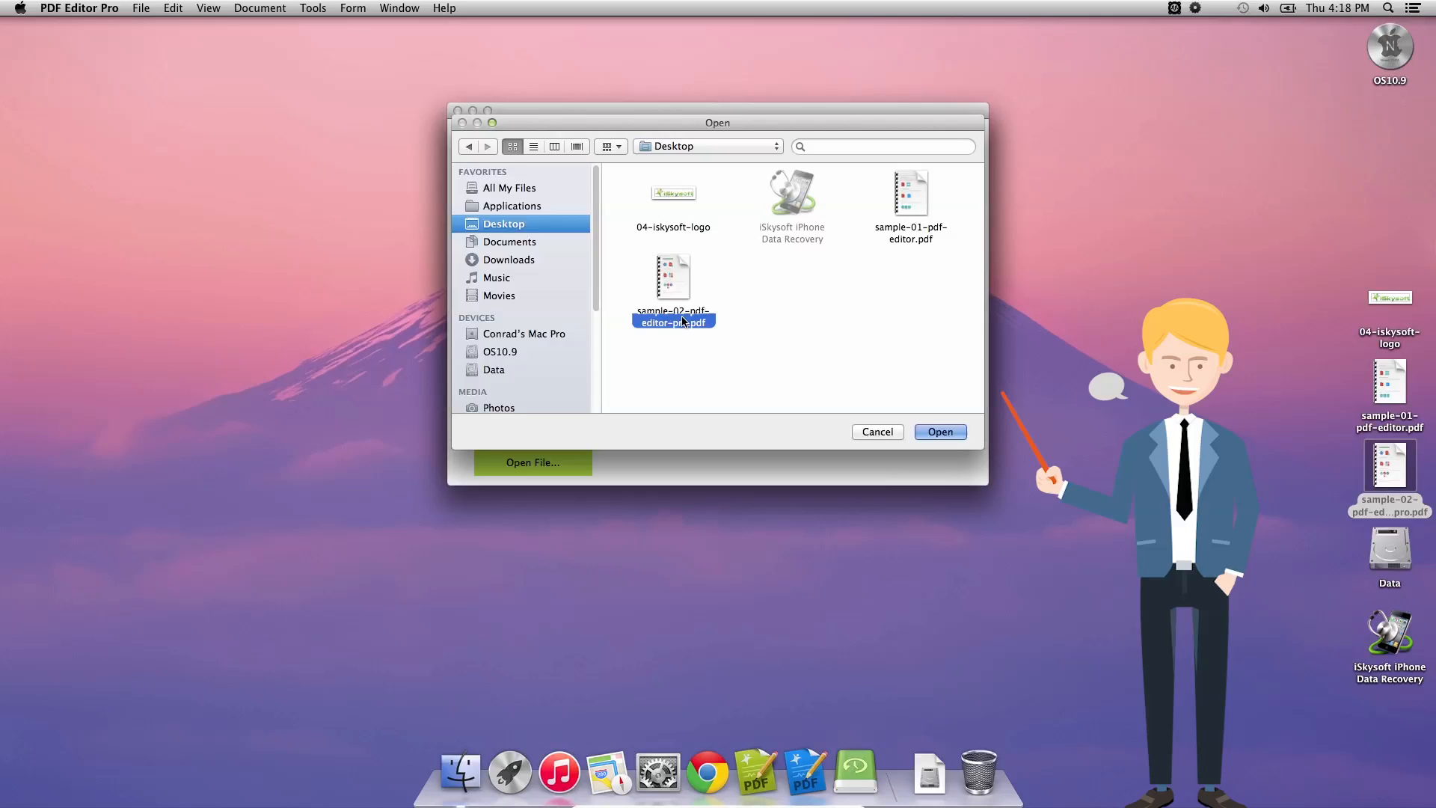
Open the selected sample-02-pdf-editor-pro.pdf, showing page 1 of 2
click(938, 432)
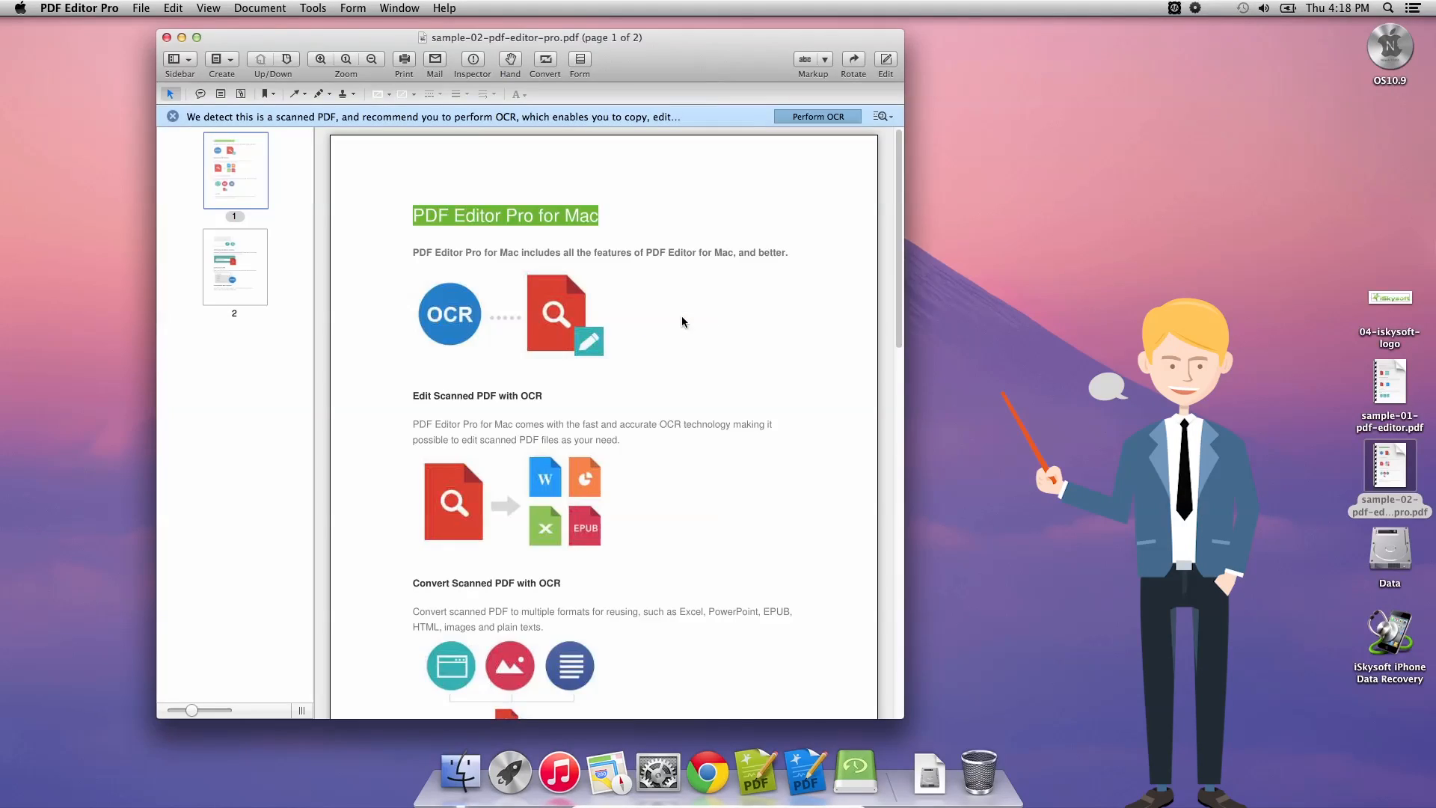
mouse_move(753, 352)
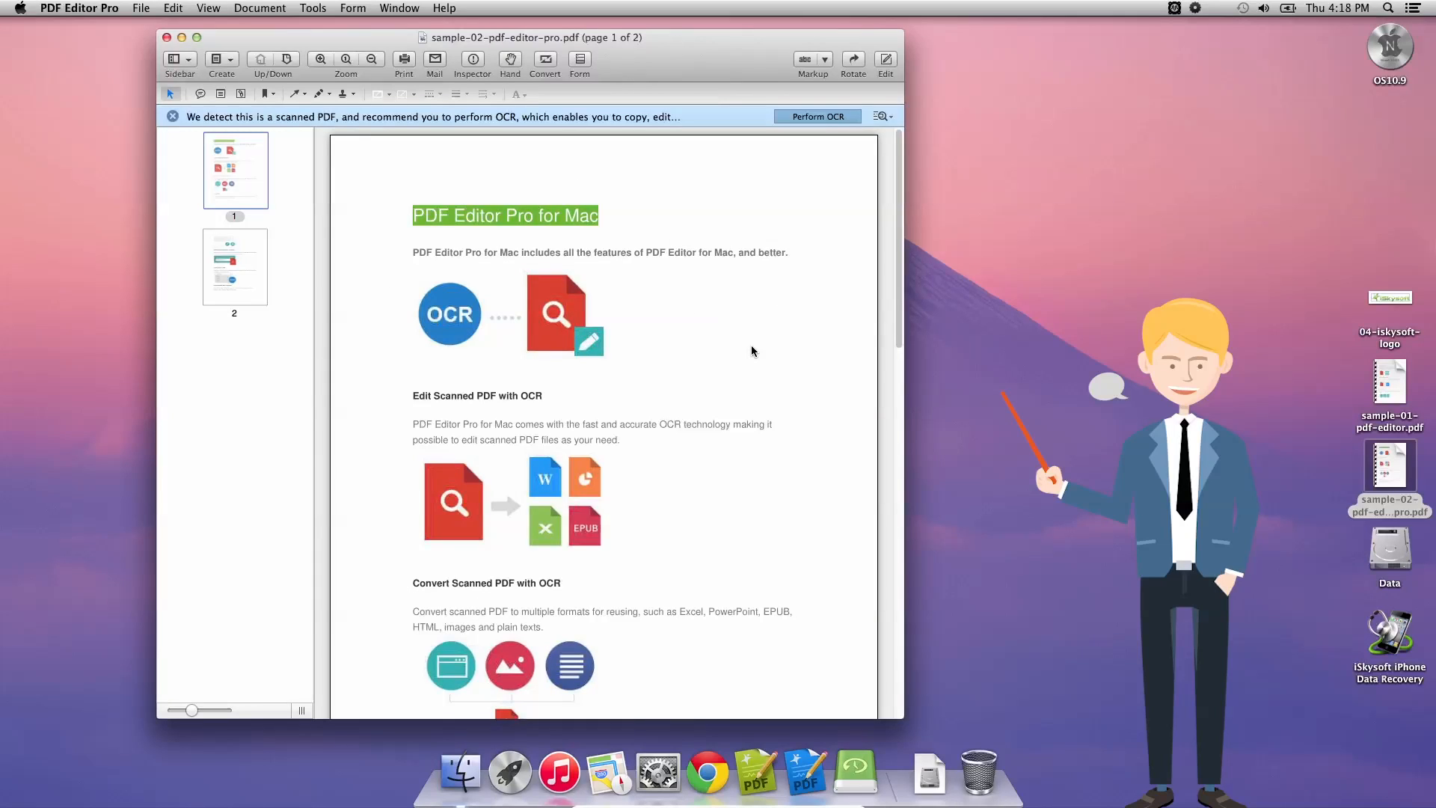
mouse_move(743, 351)
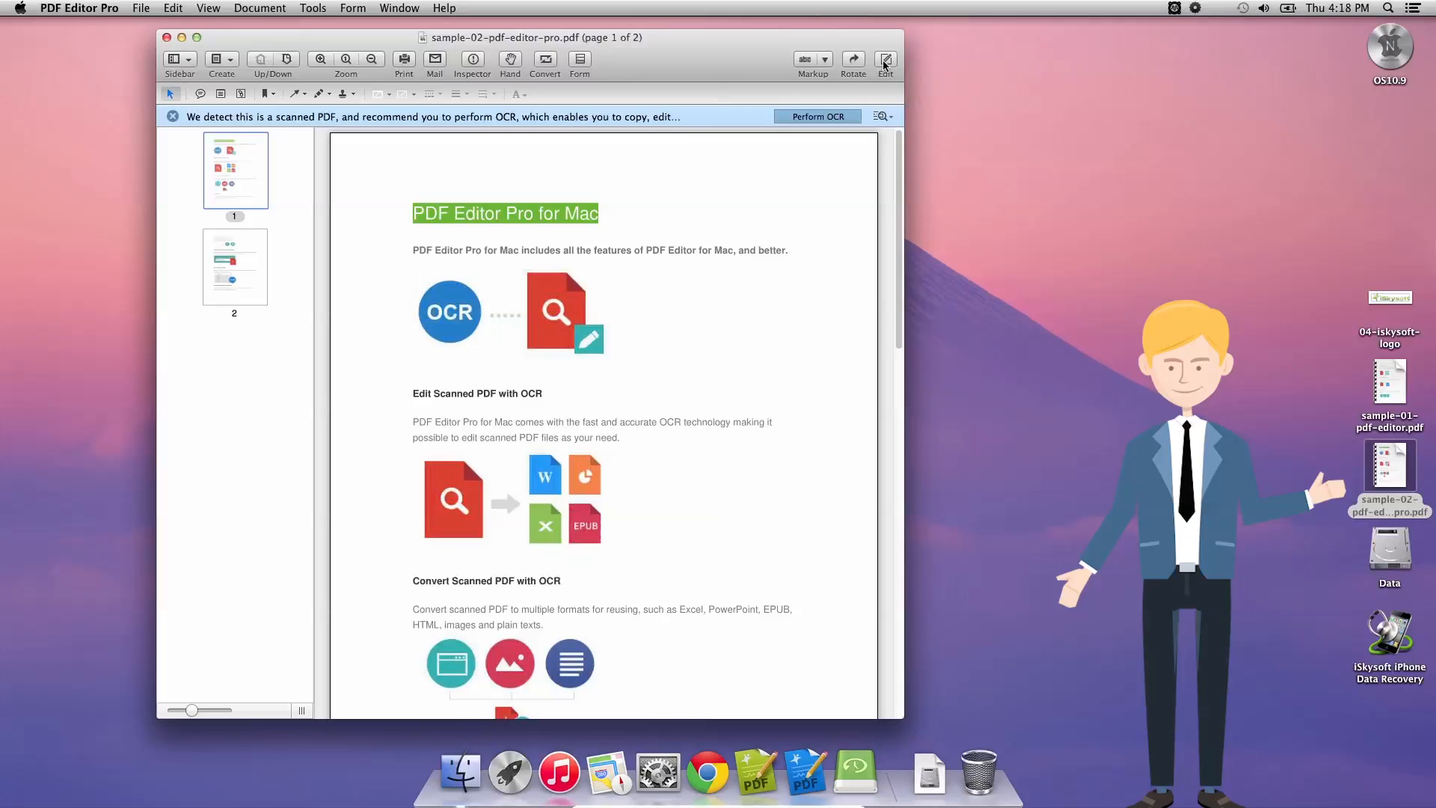
Turn on Edit mode so page 1's text and images become editable
click(884, 61)
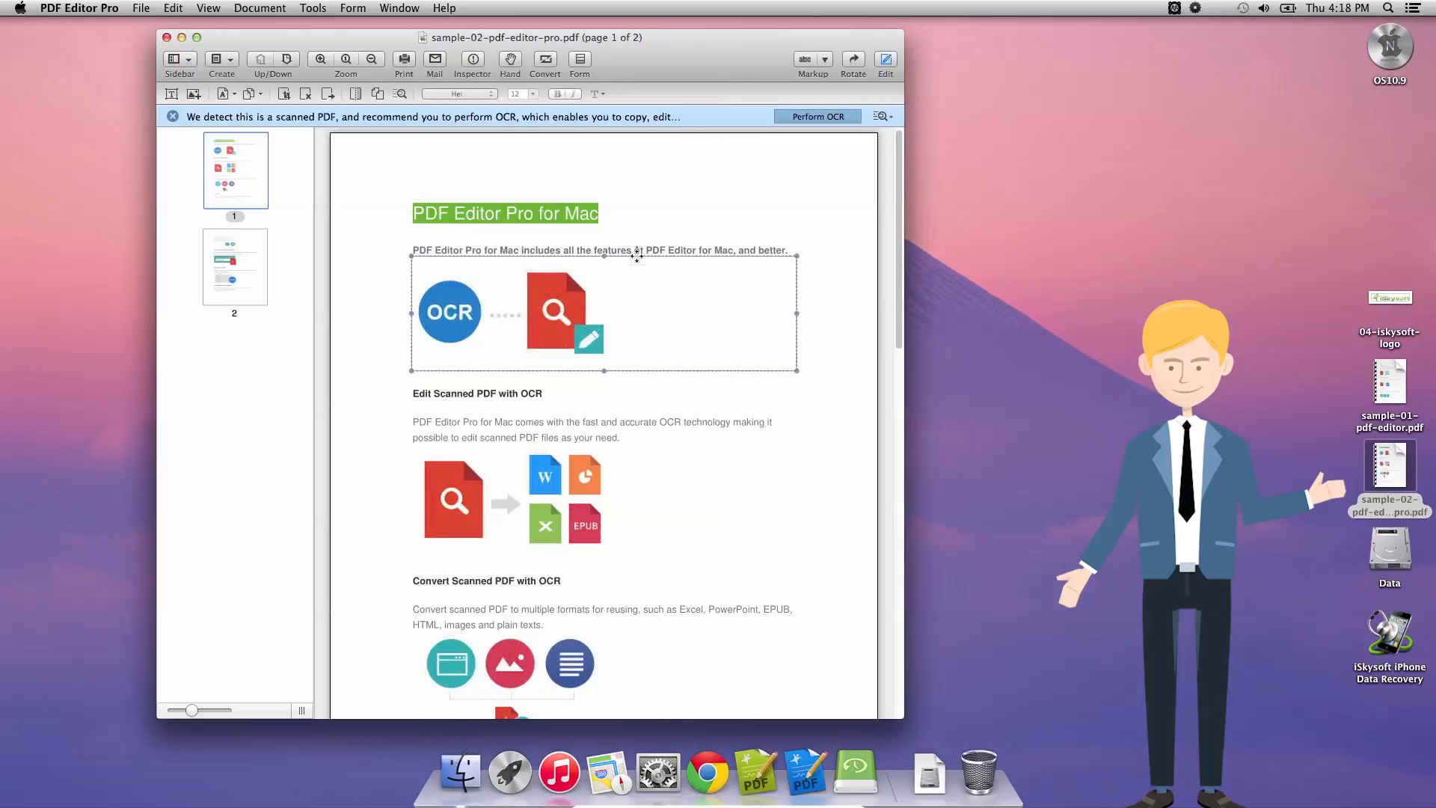
click(600, 250)
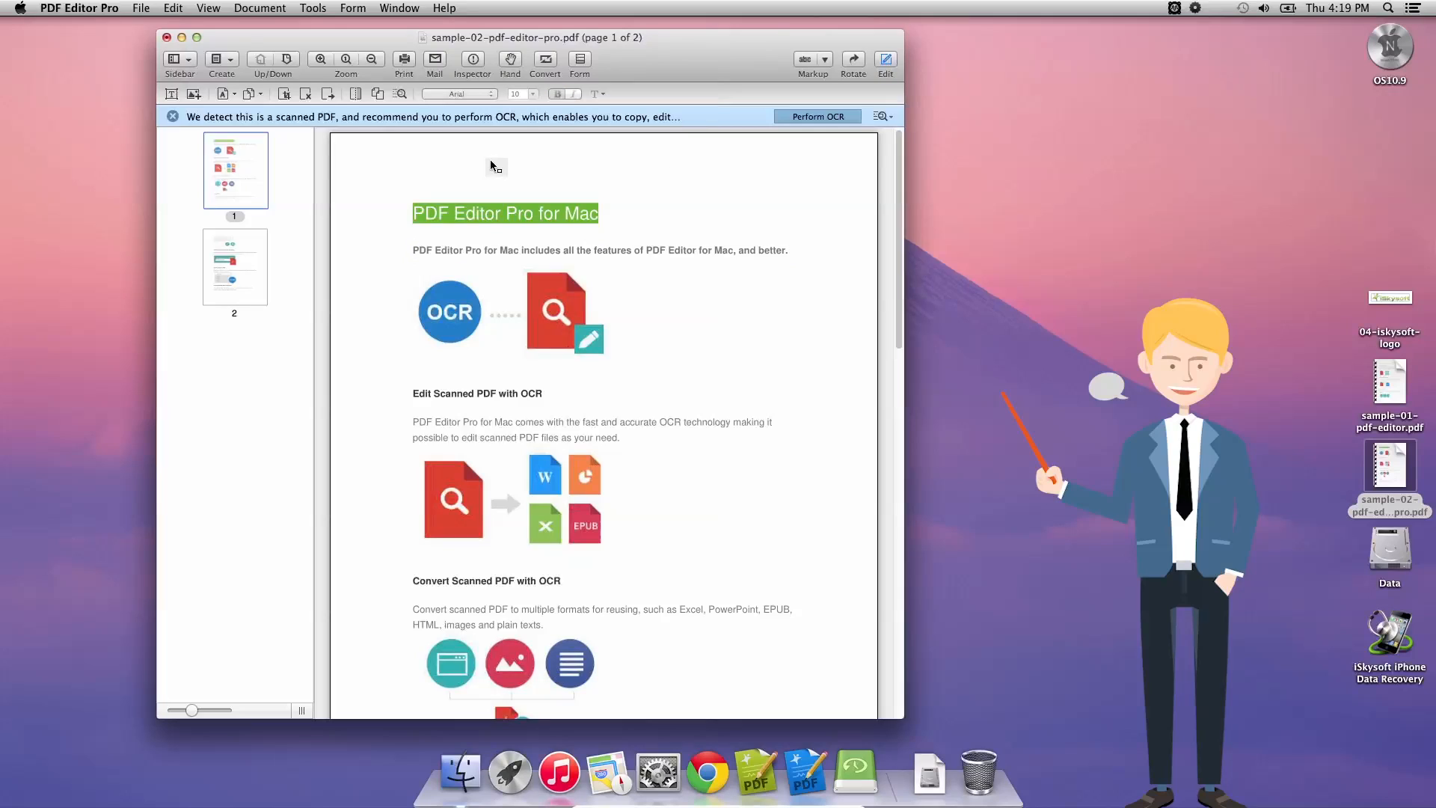
mouse_move(196, 94)
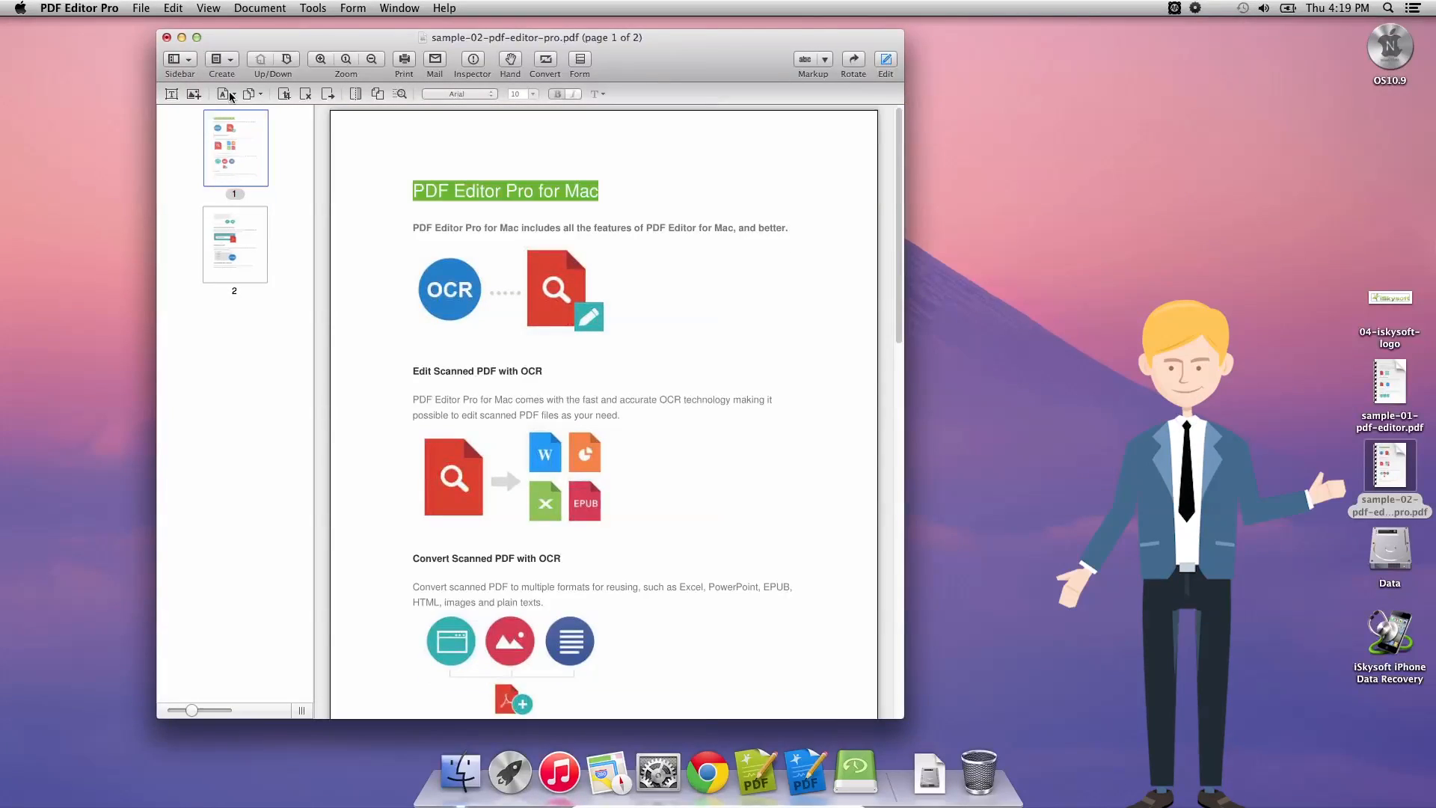
mouse_move(264, 95)
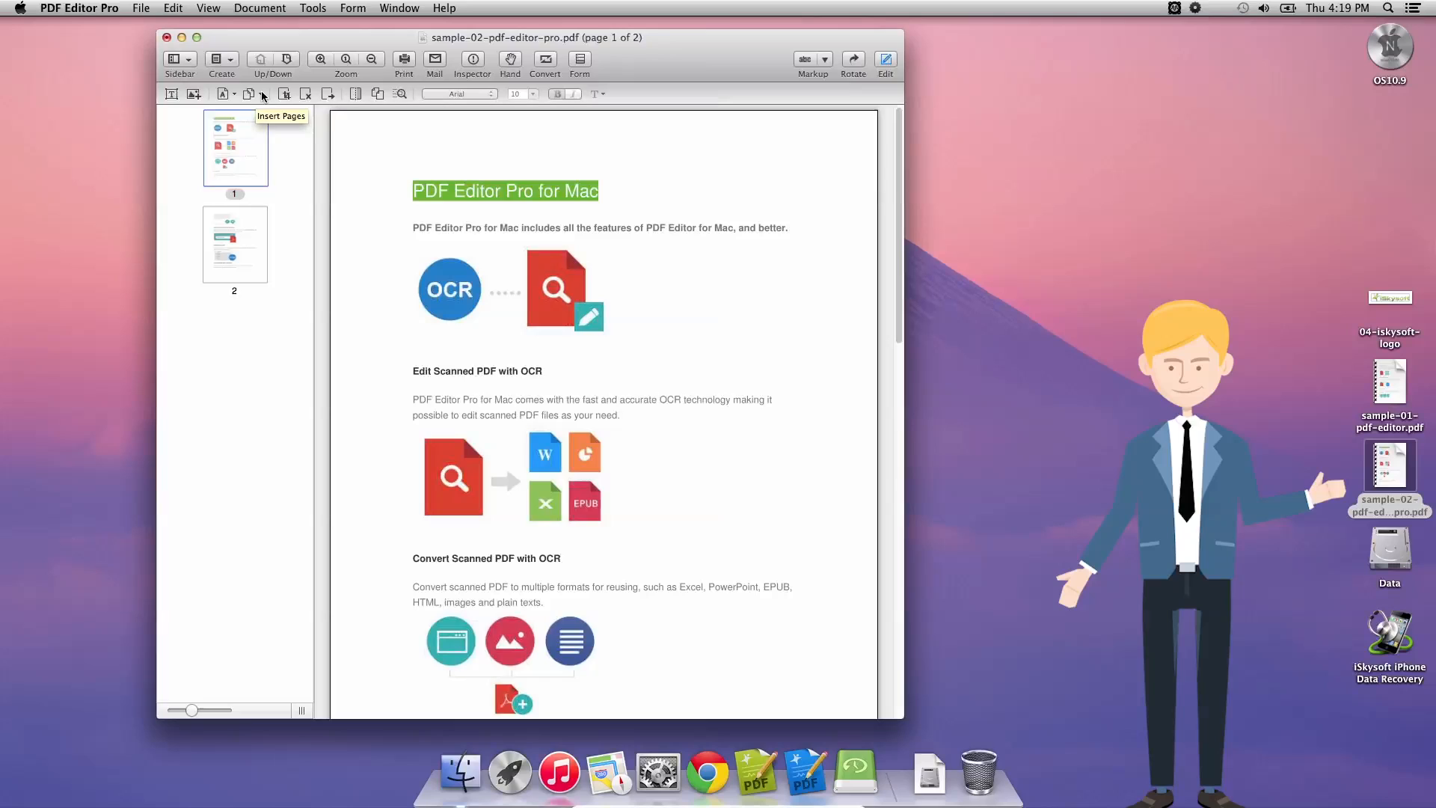
mouse_move(307, 94)
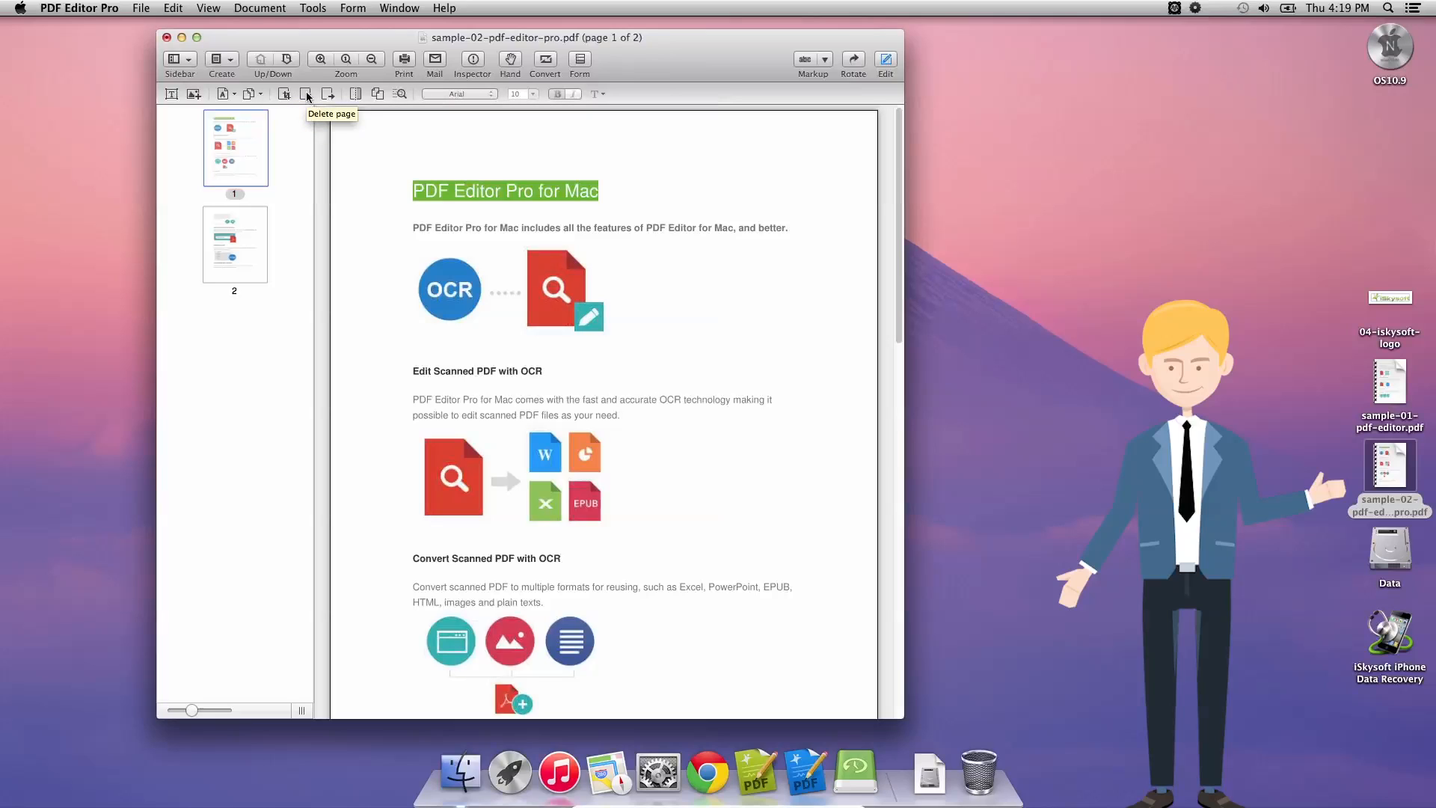
mouse_move(355, 94)
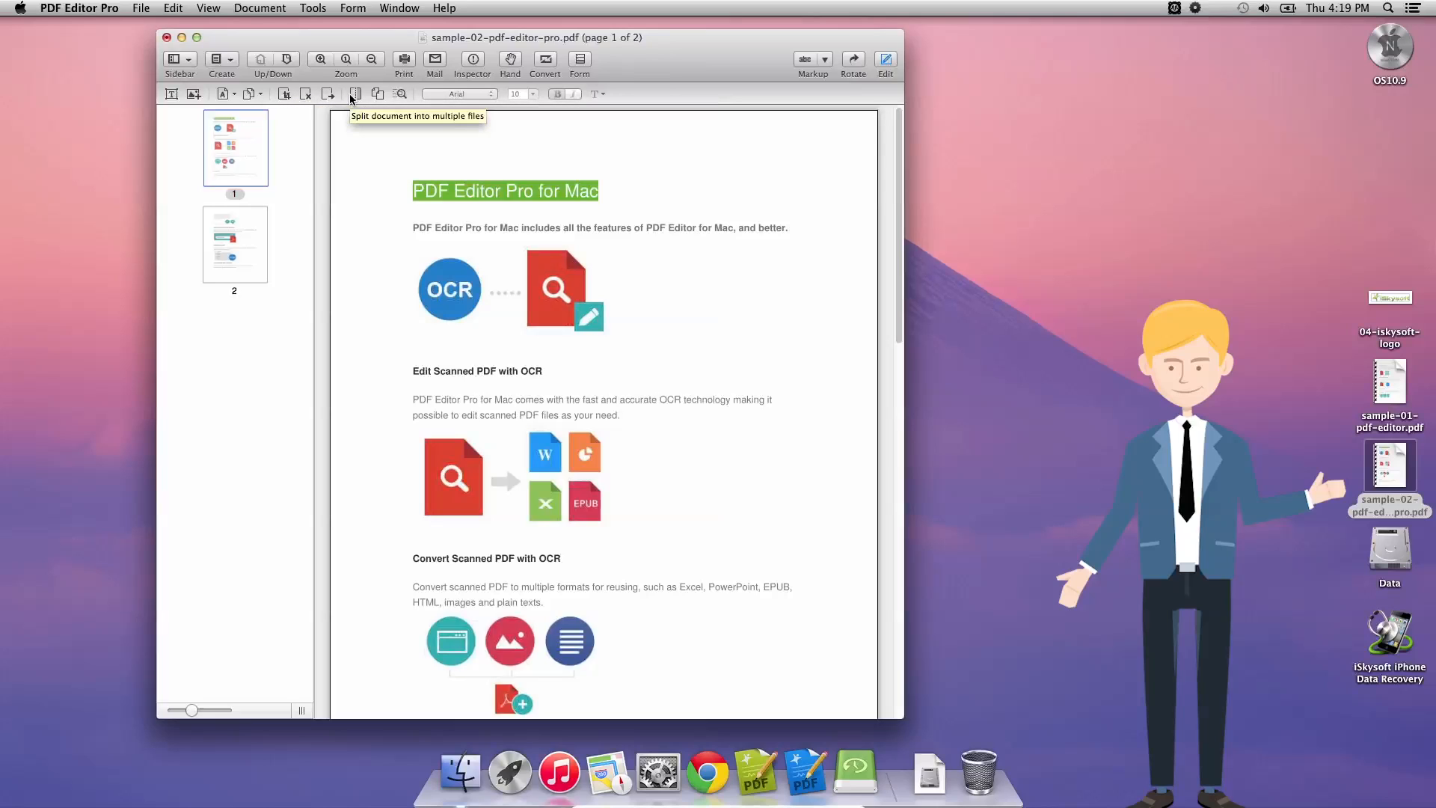
mouse_move(377, 93)
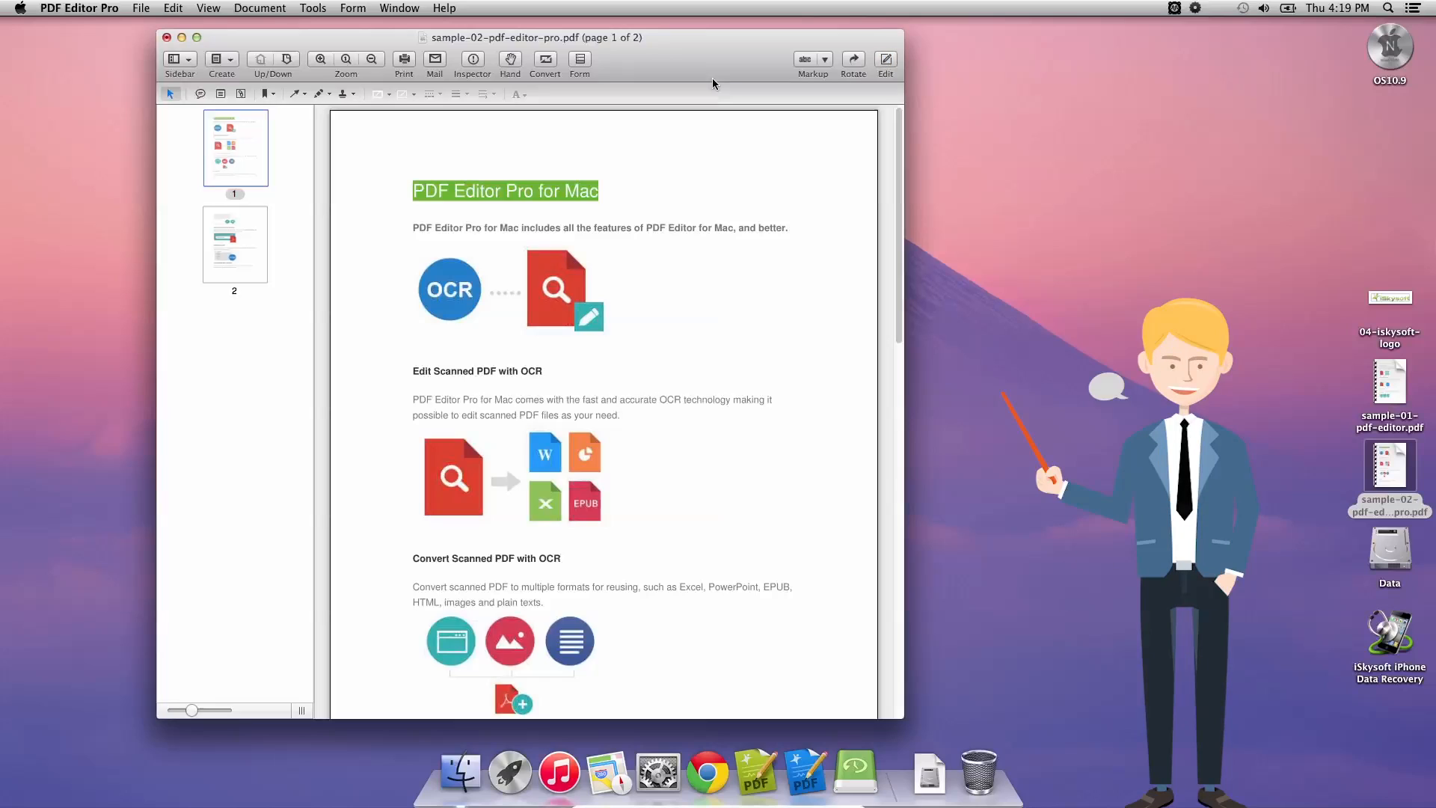
mouse_move(207, 98)
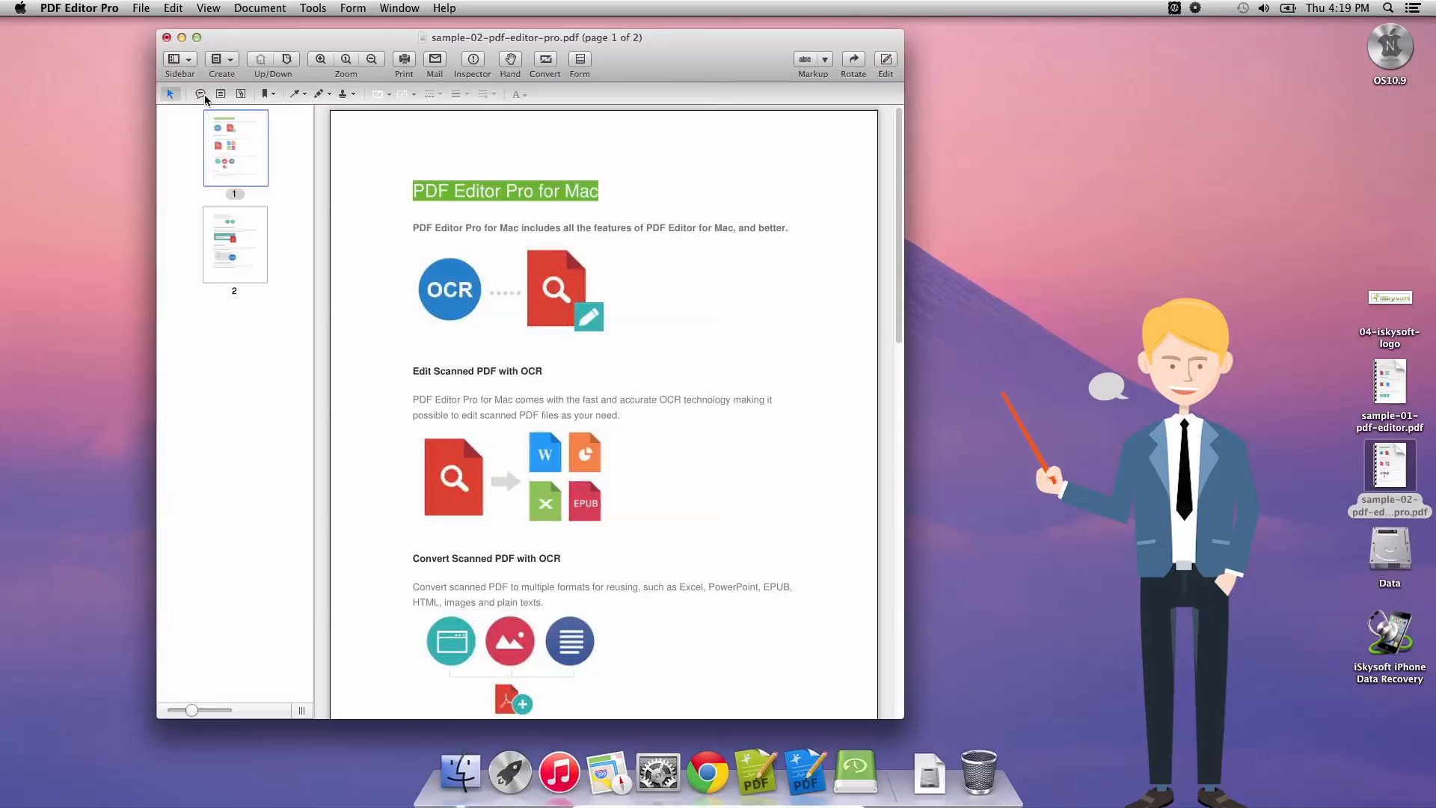
mouse_move(240, 93)
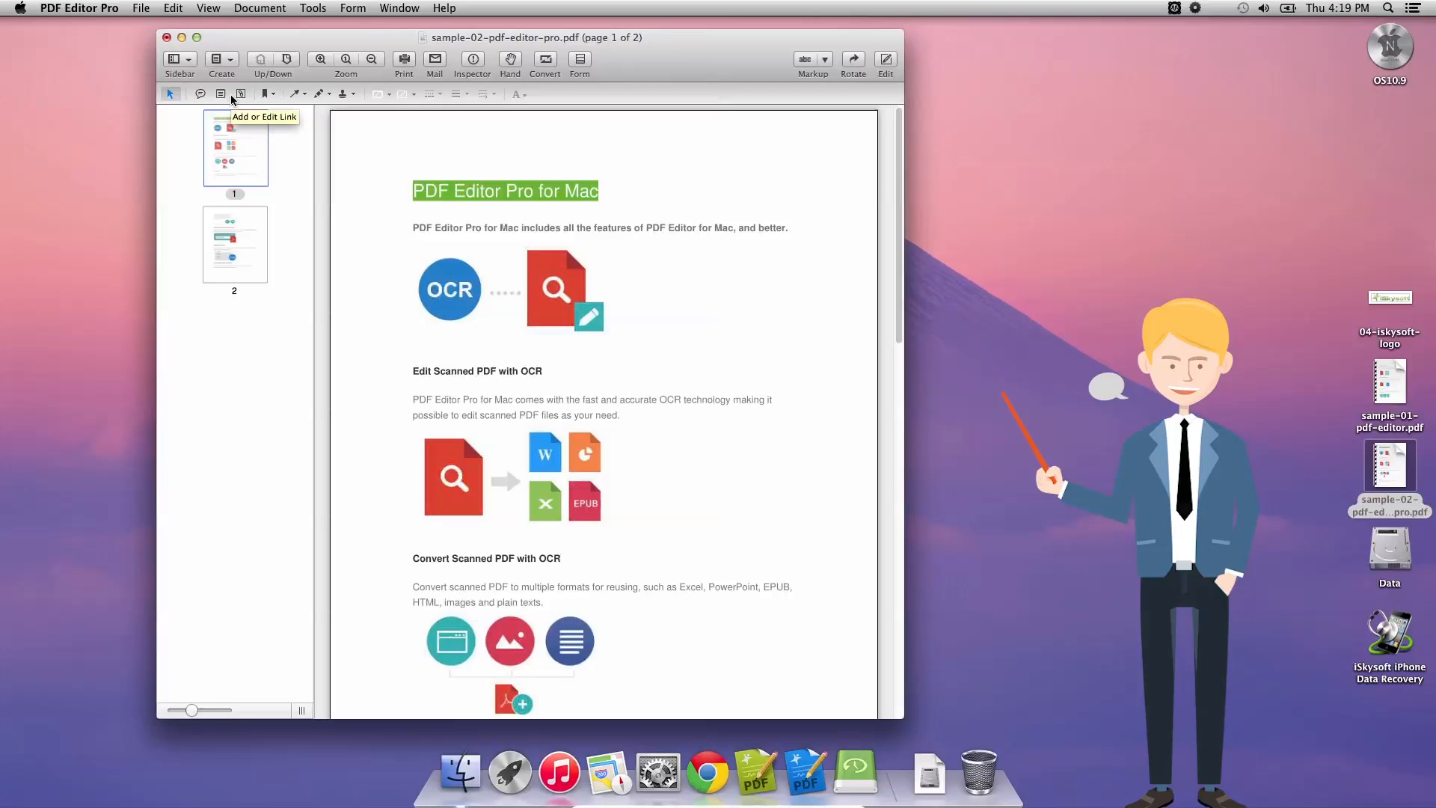
mouse_move(266, 93)
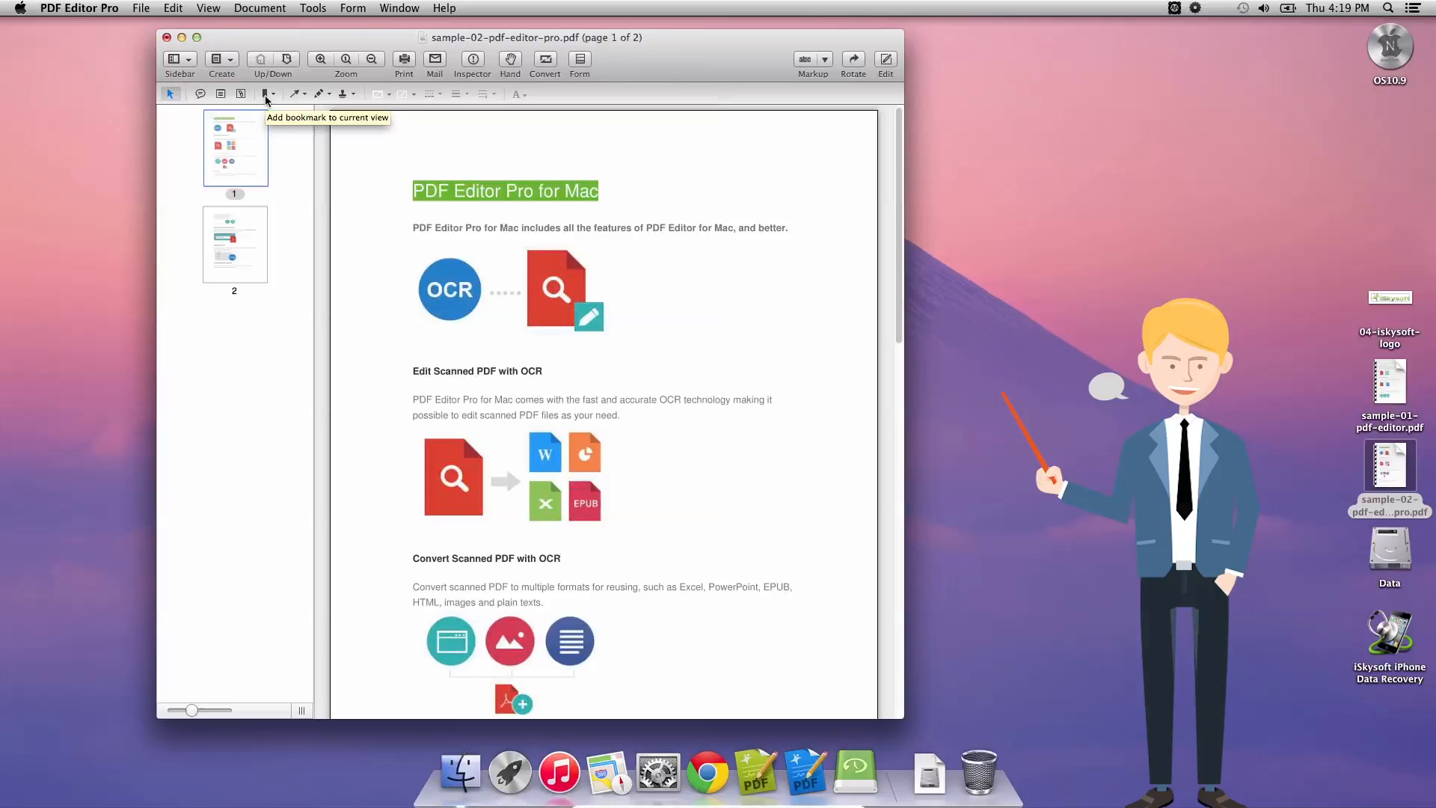
mouse_move(306, 93)
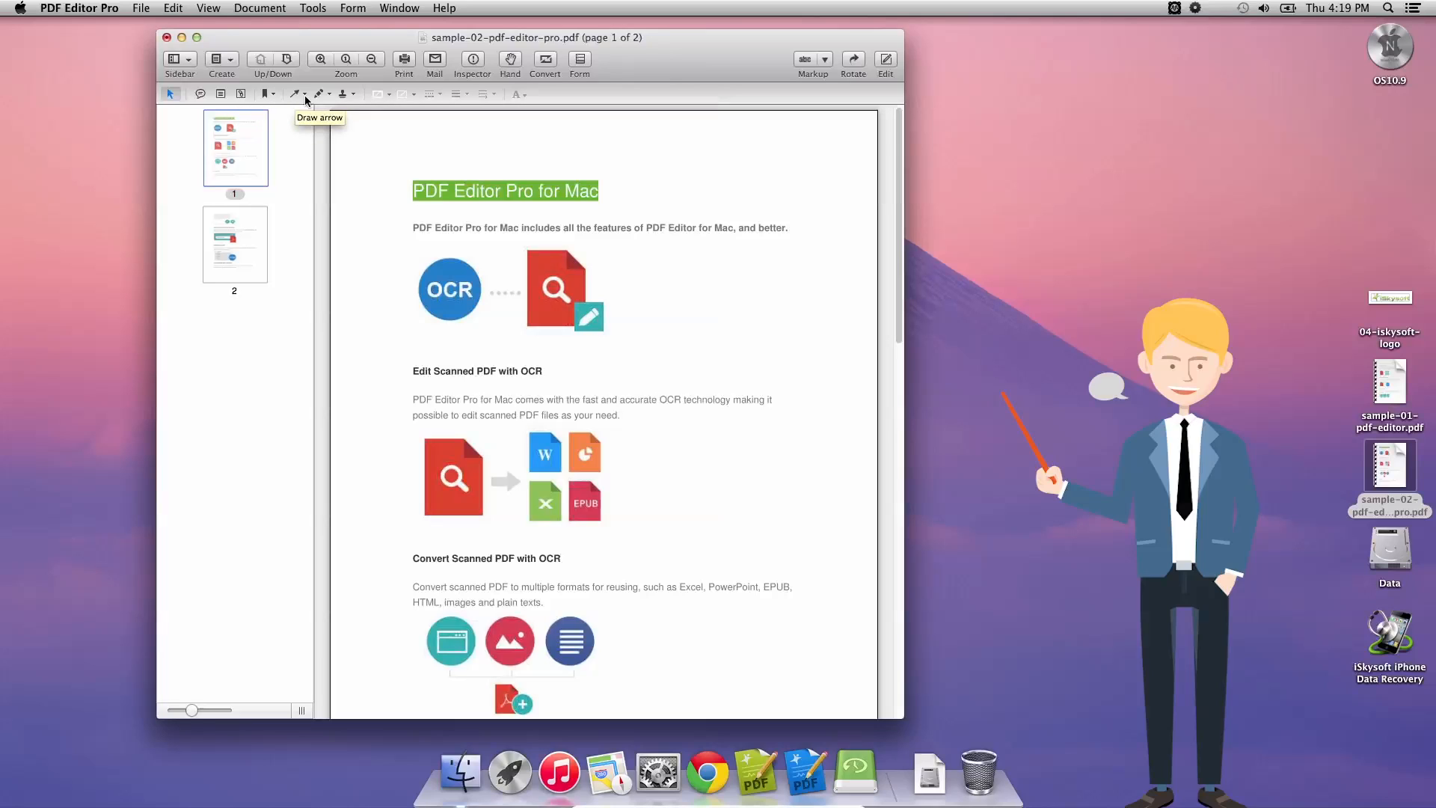
mouse_move(347, 94)
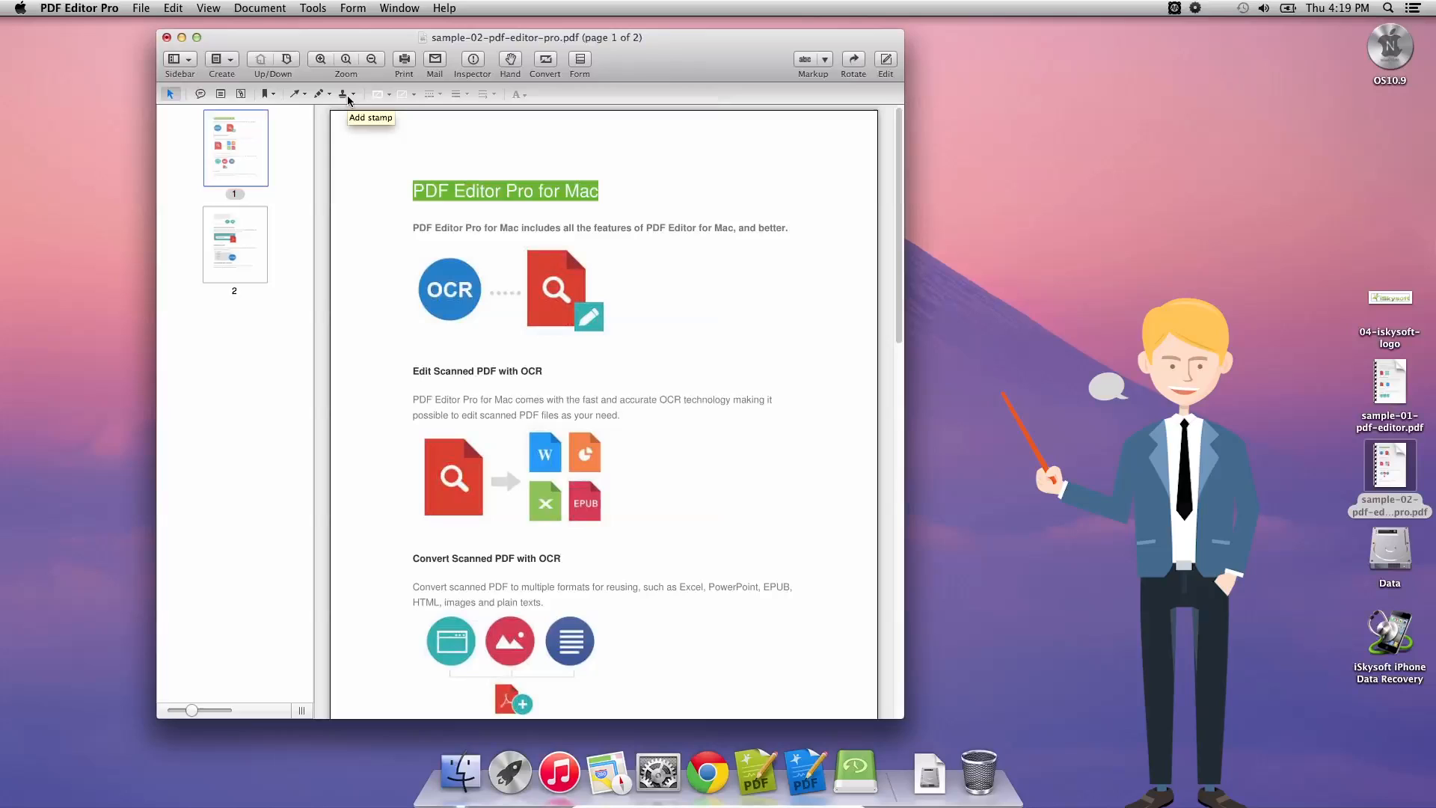
mouse_move(428, 94)
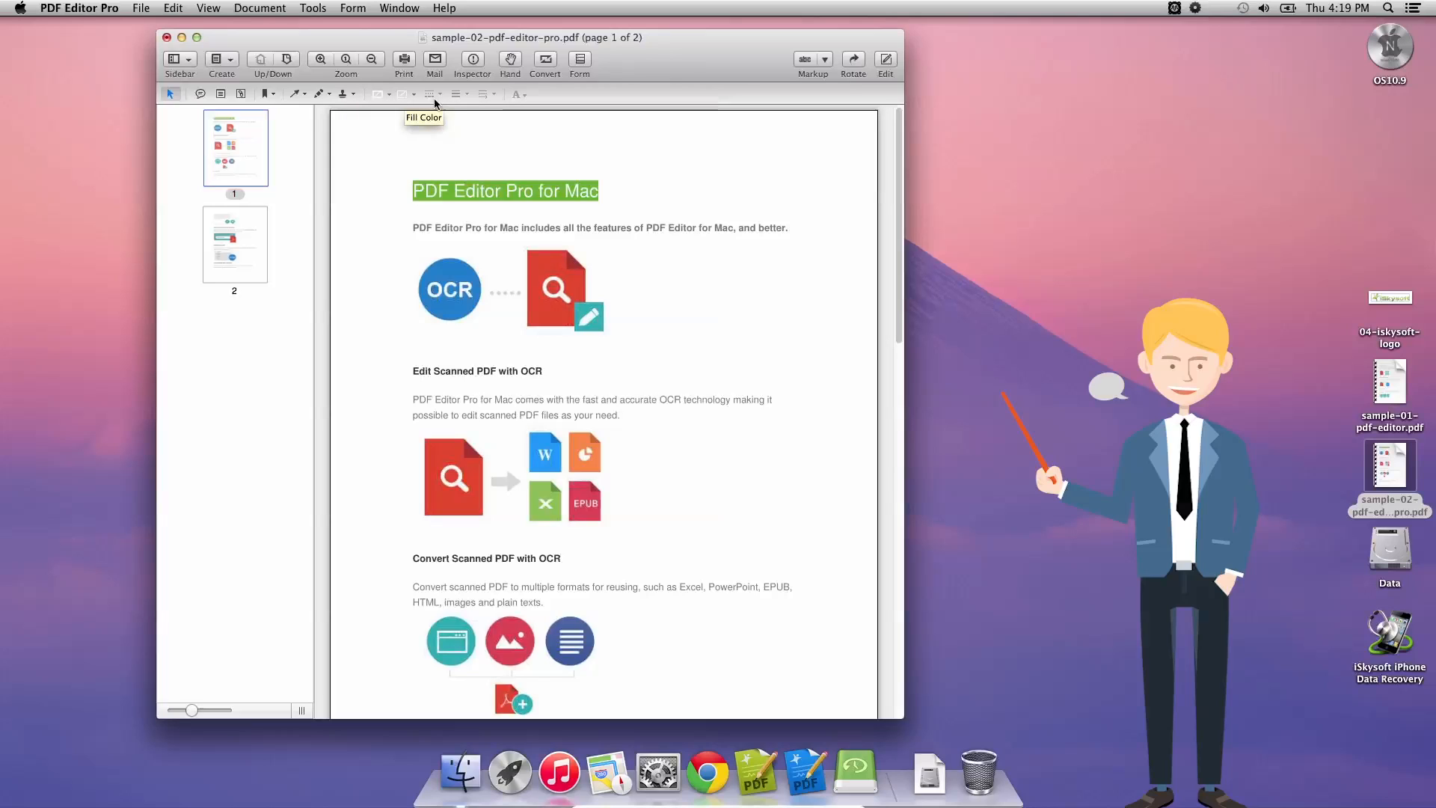
mouse_move(461, 95)
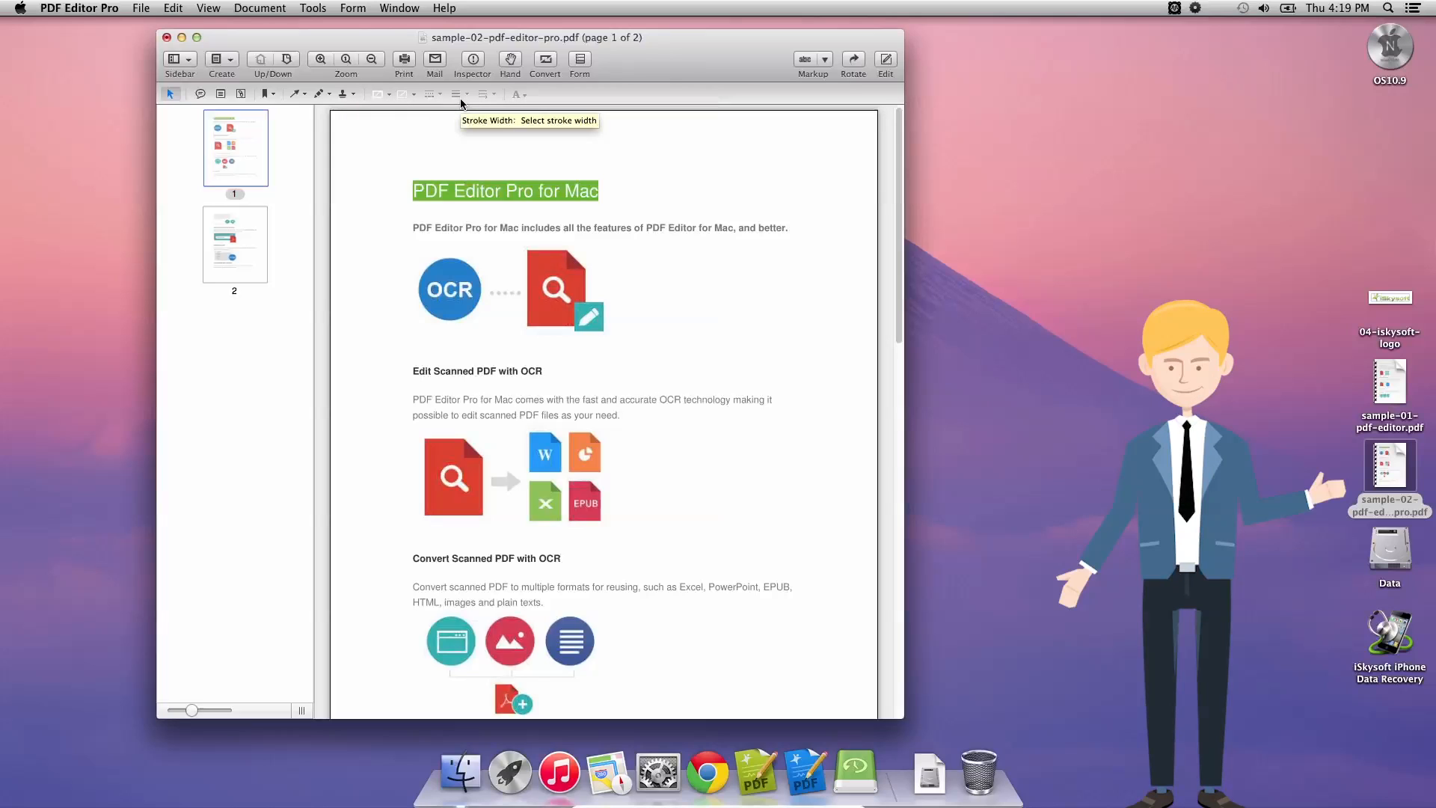
mouse_move(521, 93)
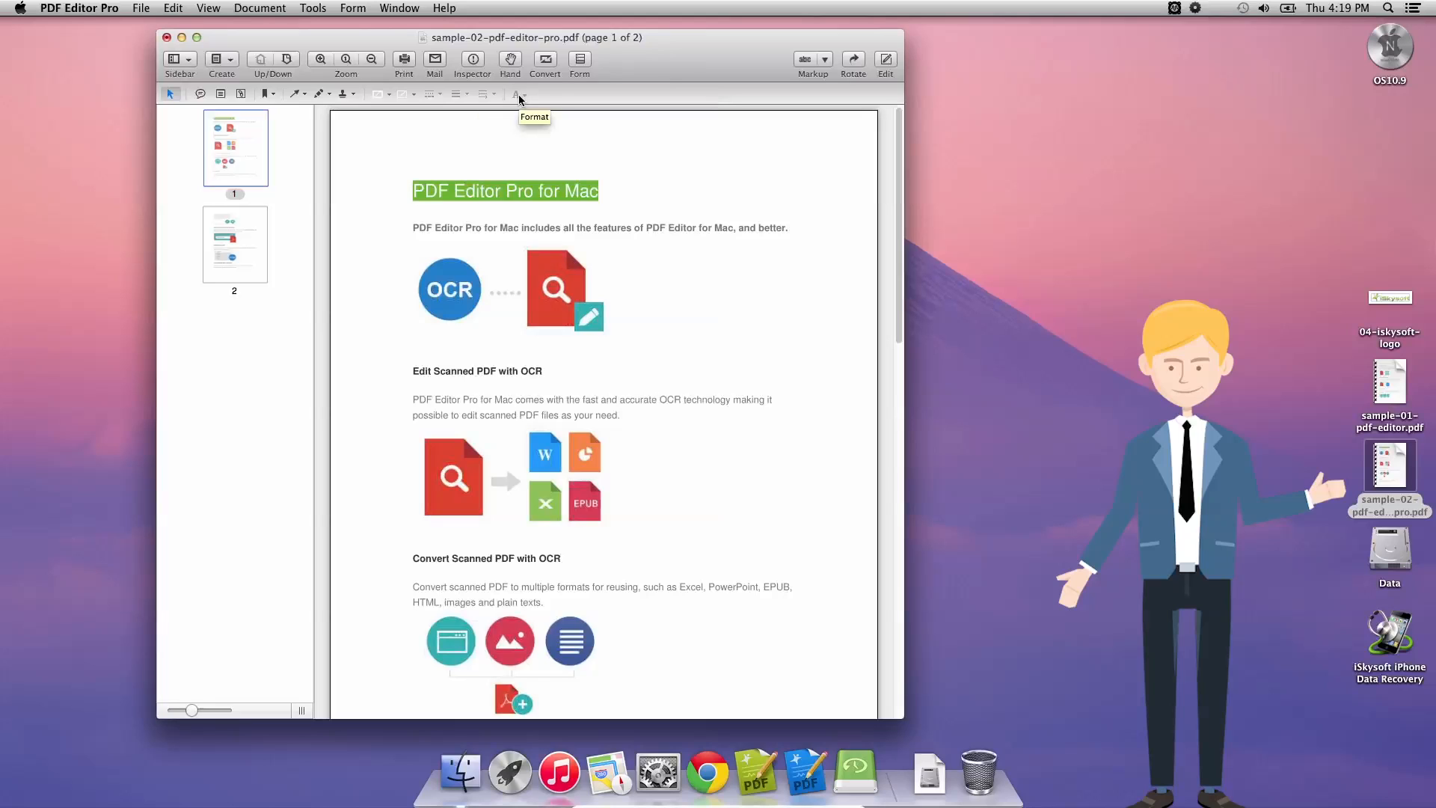
mouse_move(621, 221)
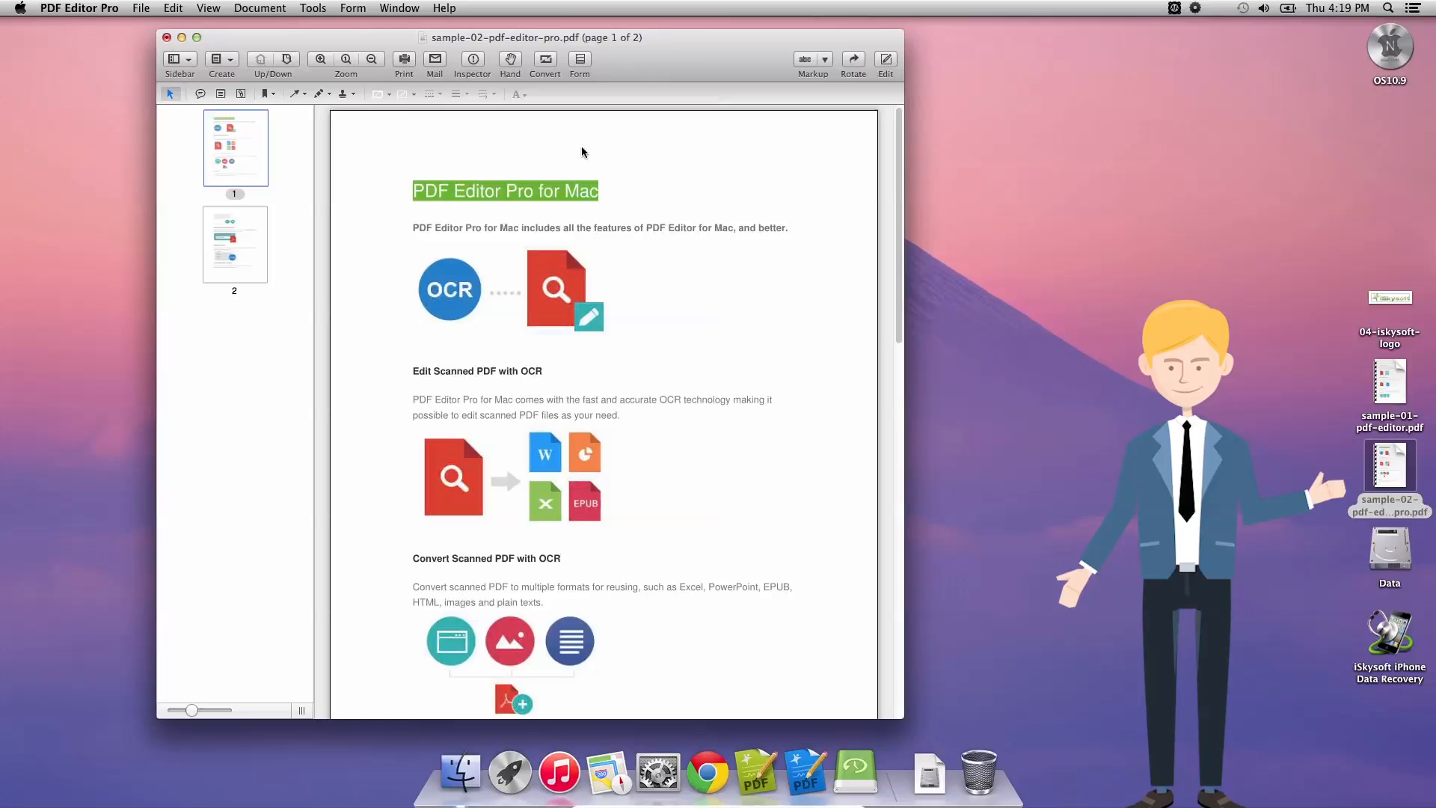
mouse_move(291, 93)
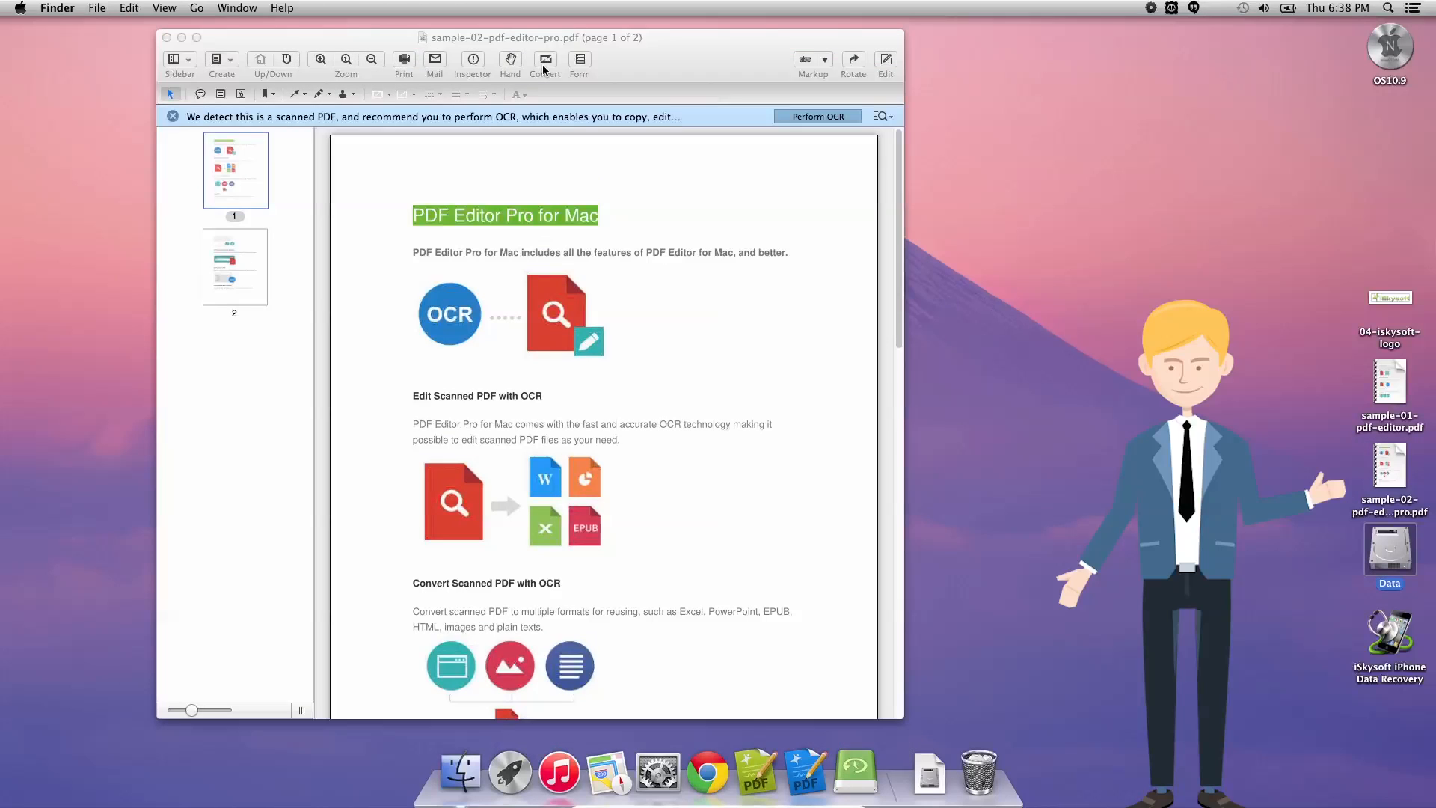
Start a conversion keeping All Pages, and show the output-format list
click(545, 64)
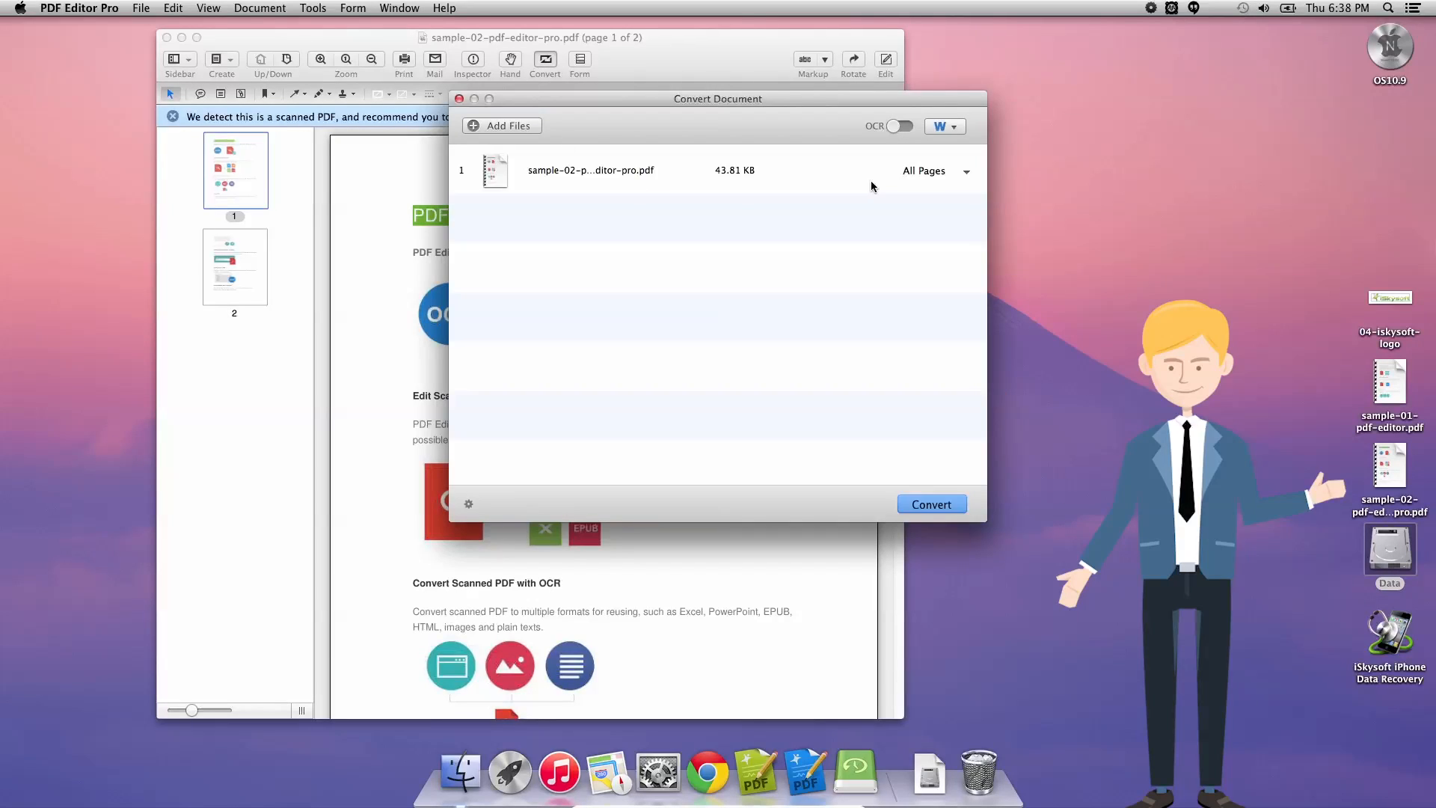
click(902, 127)
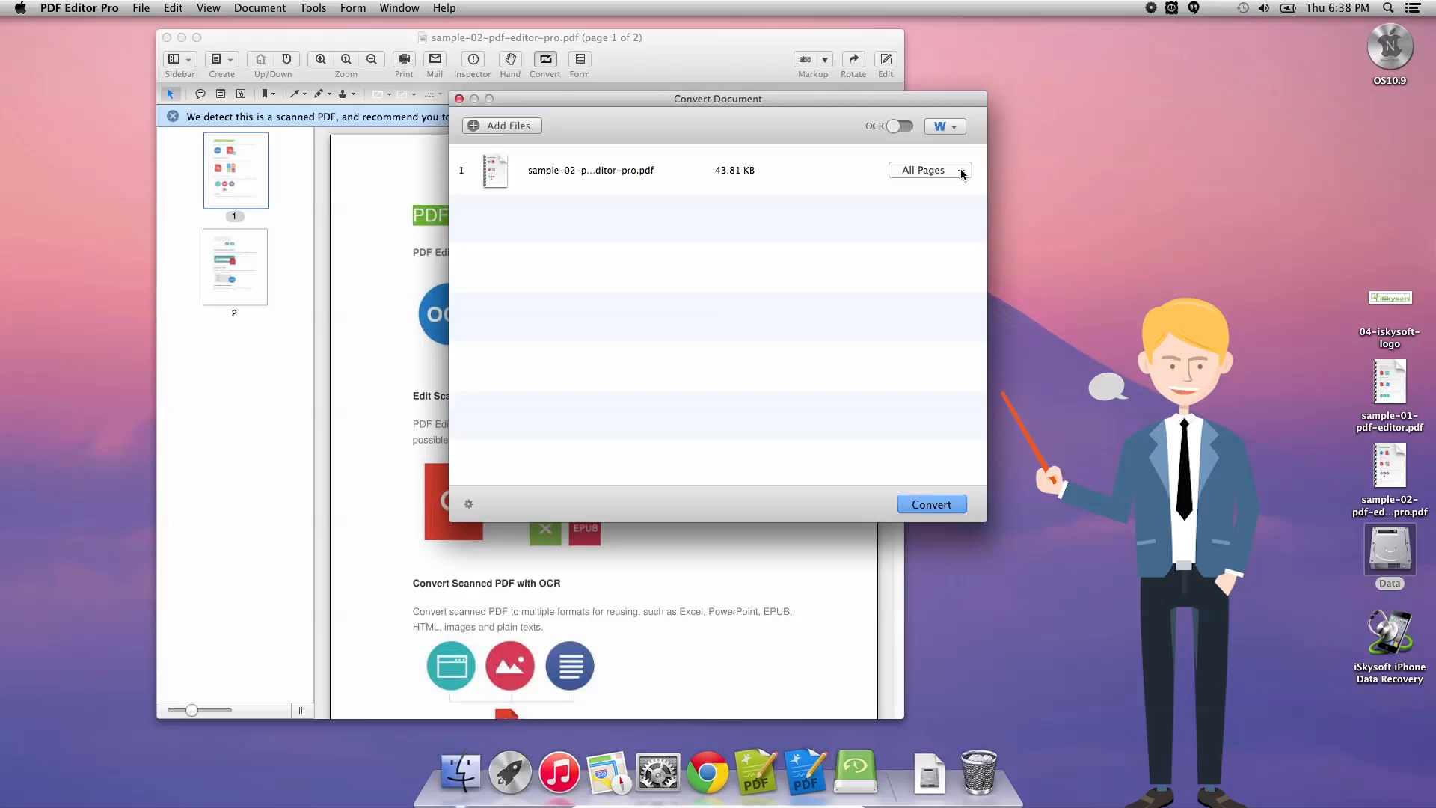
click(928, 170)
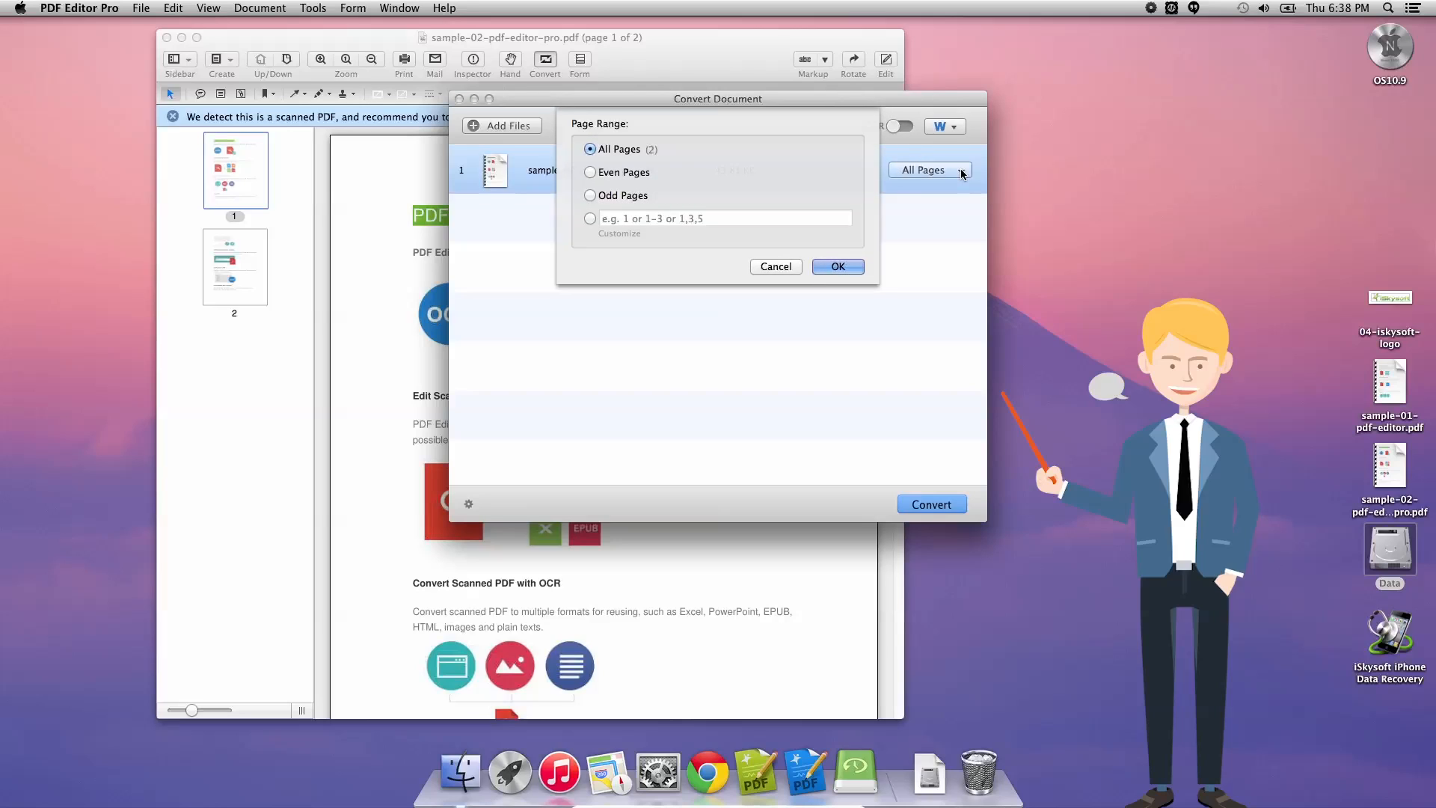
mouse_move(869, 266)
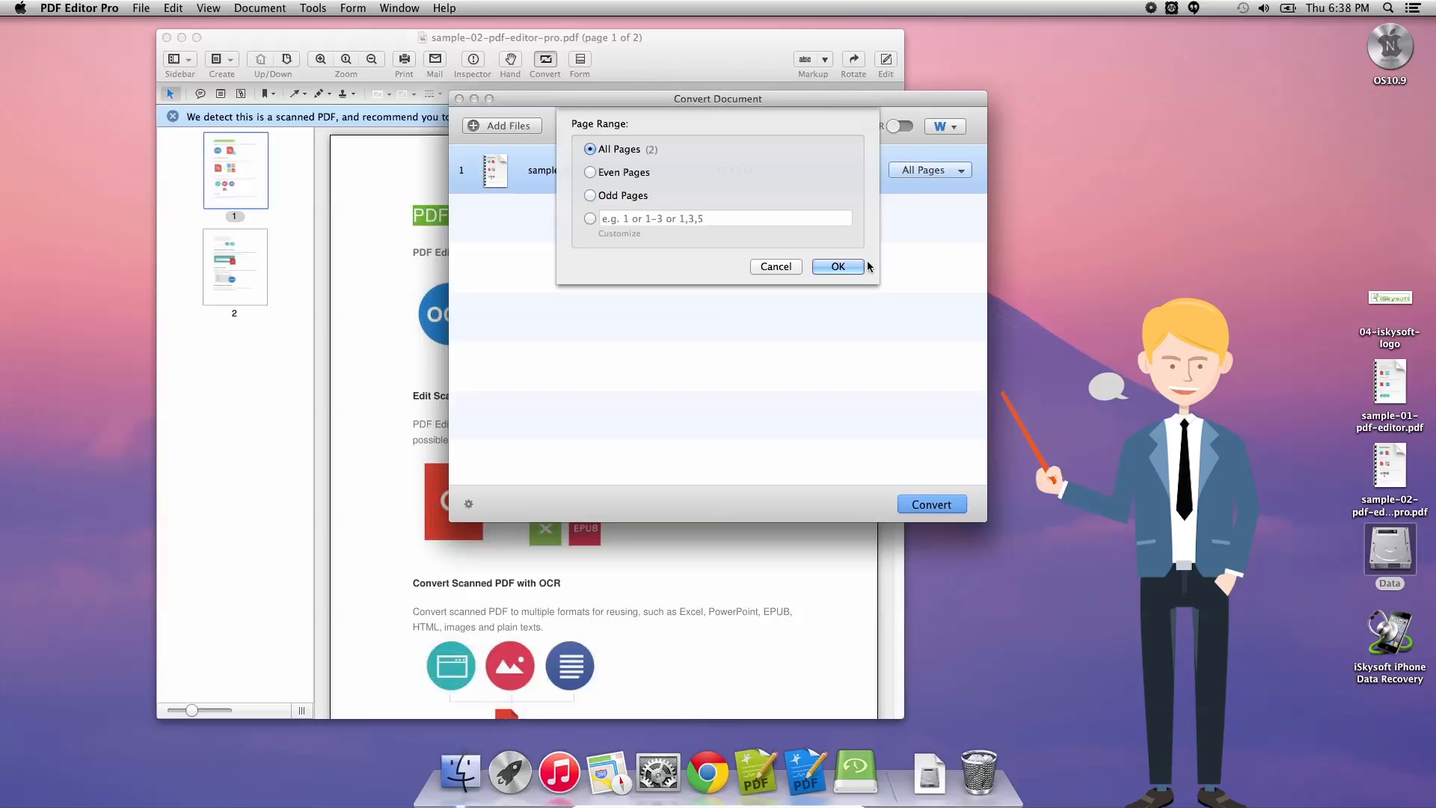
click(836, 267)
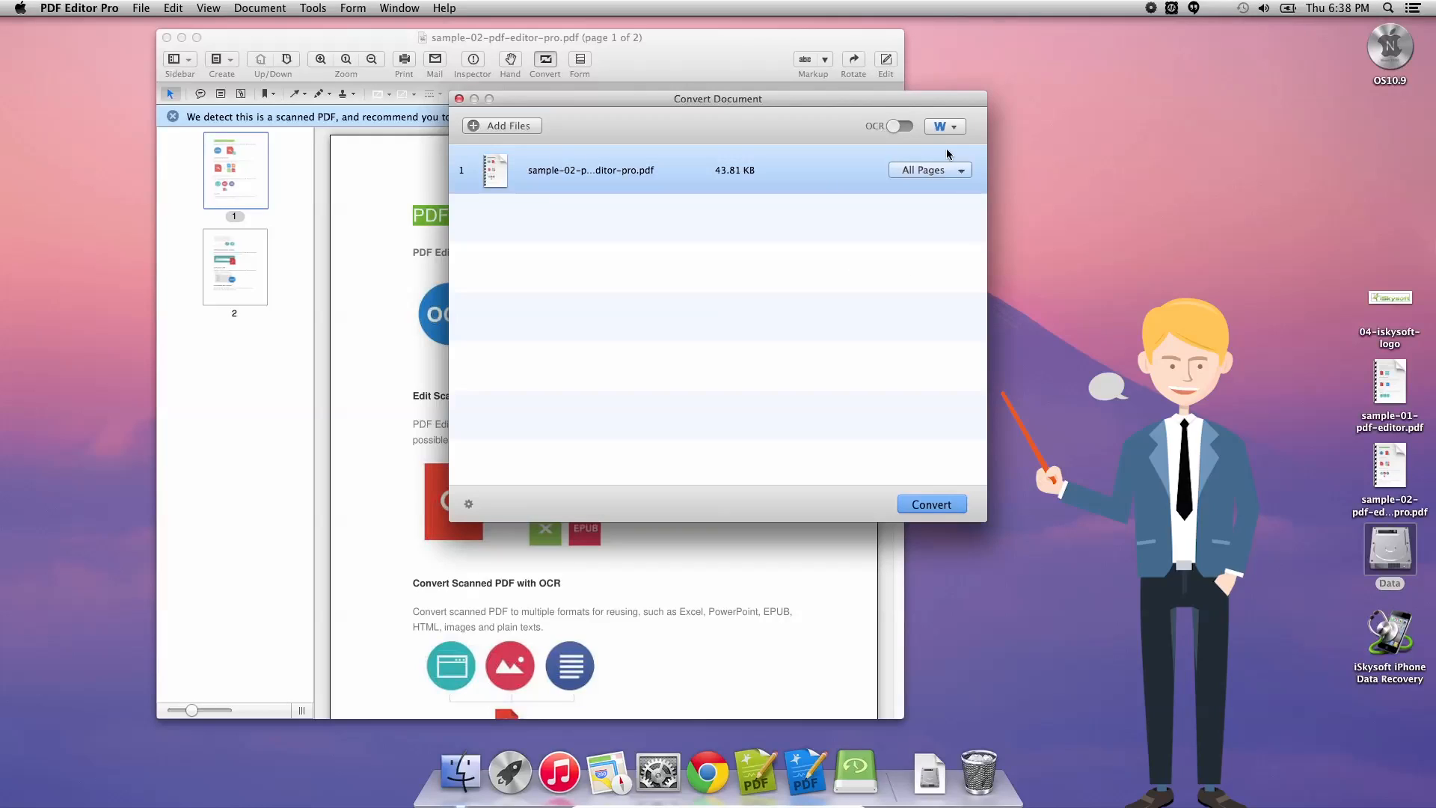
click(951, 126)
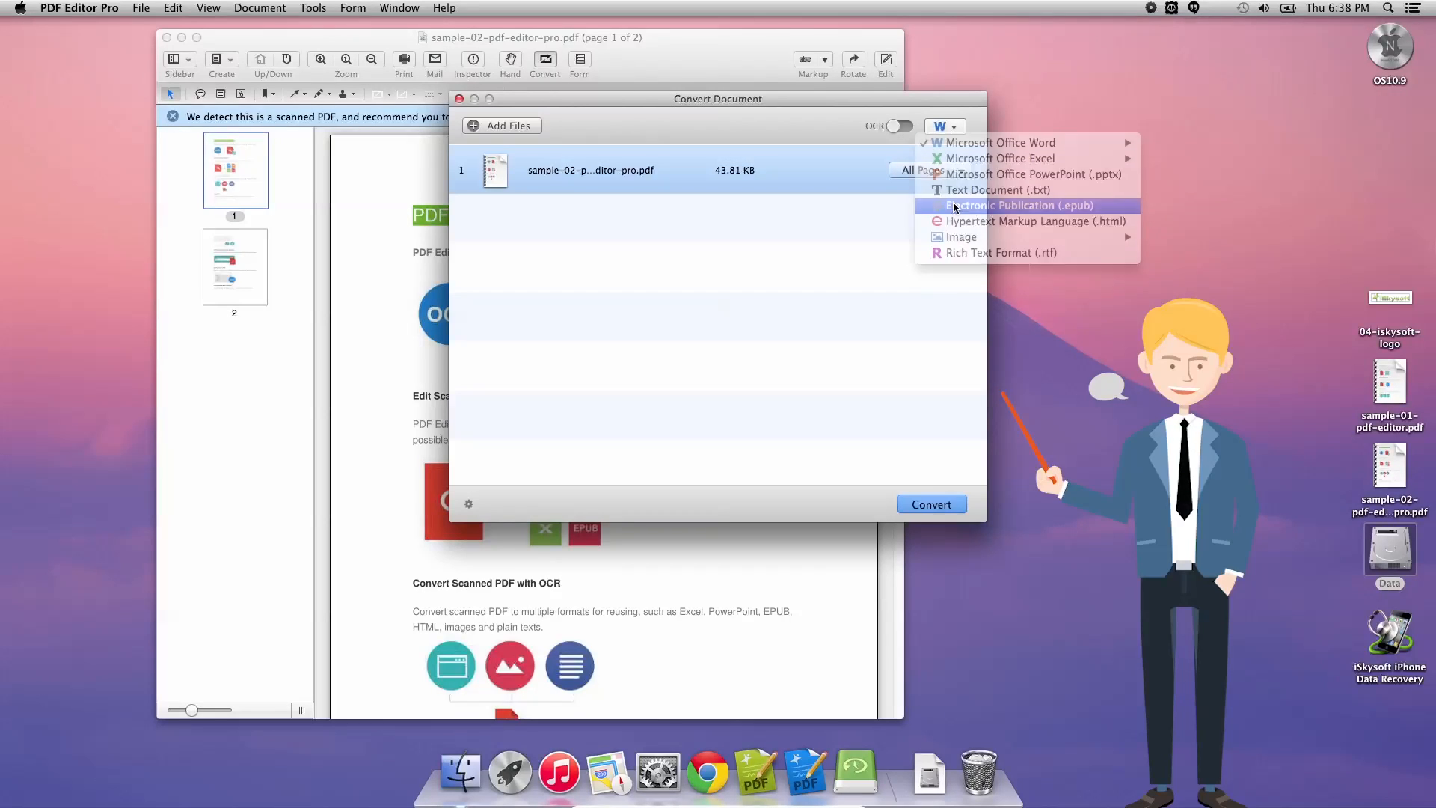
Choose Electronic Publication (.epub) as the format and review its EPUB settings
click(1018, 205)
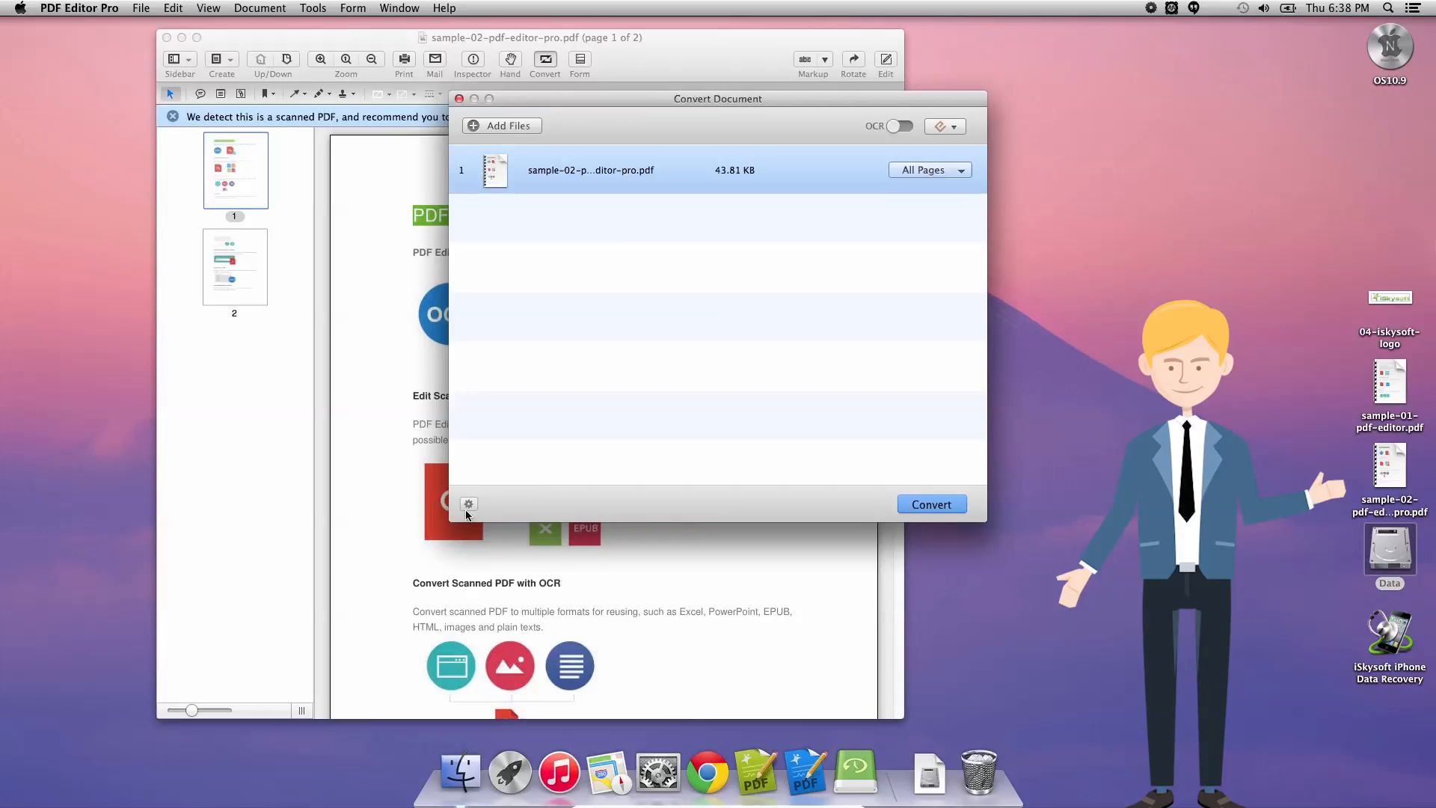
click(468, 503)
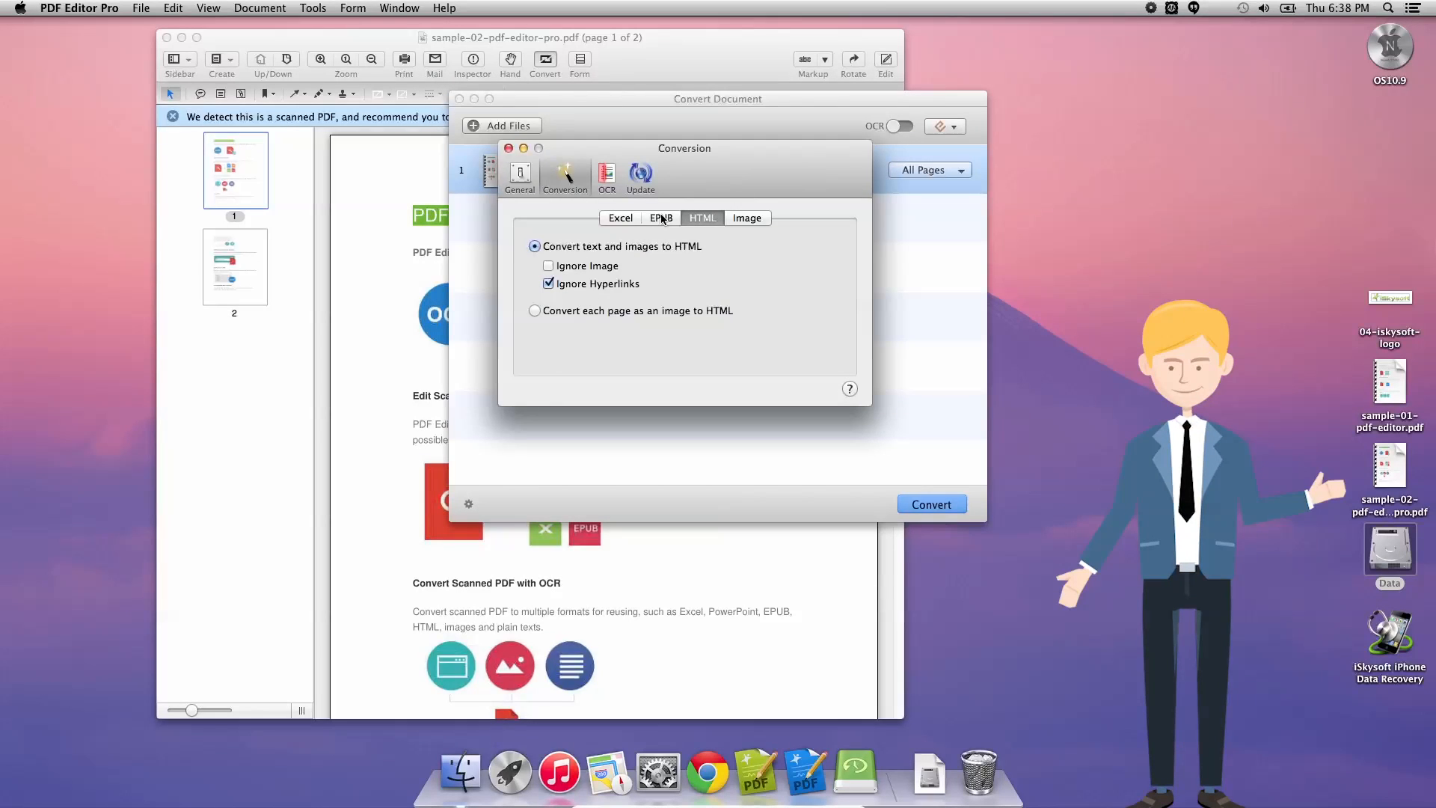
click(661, 217)
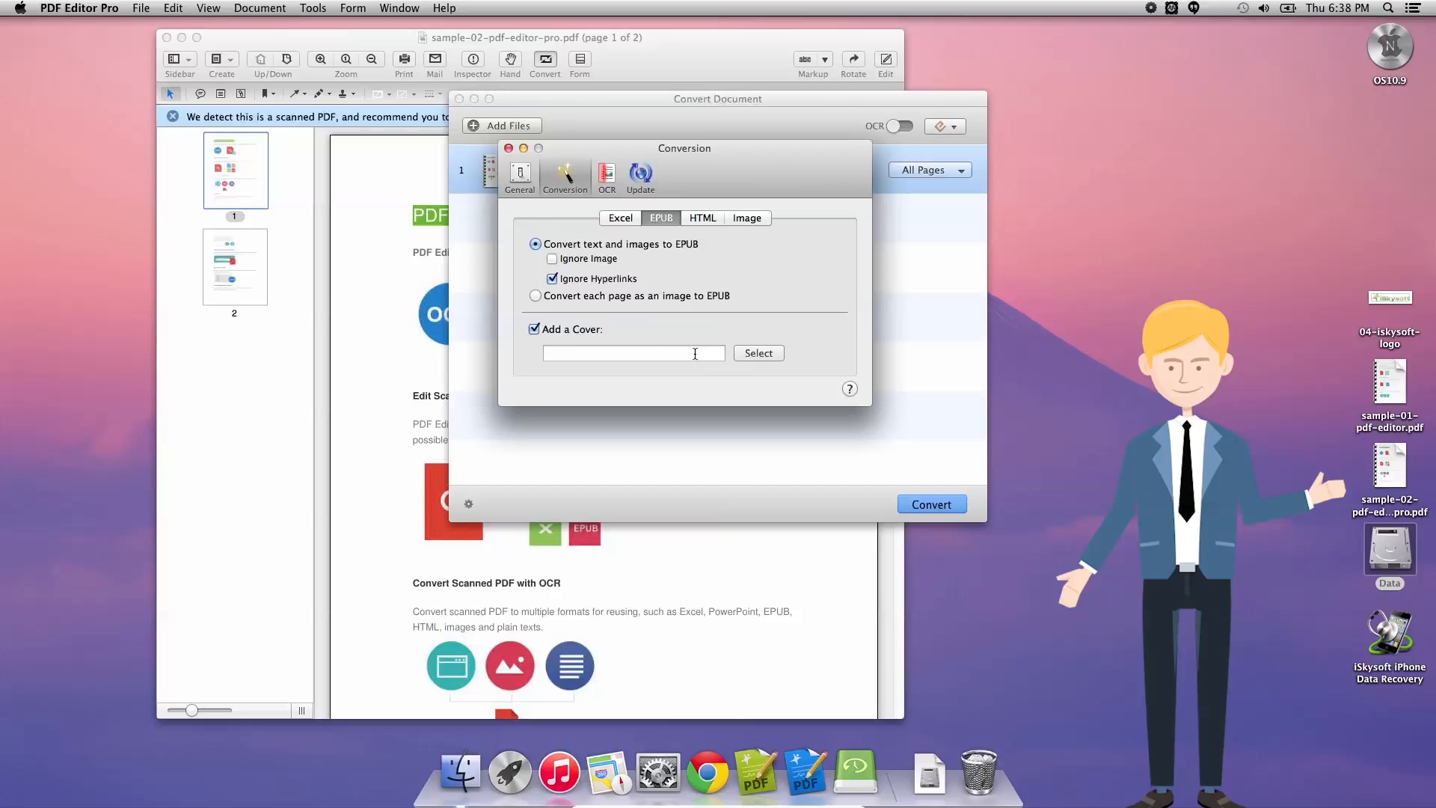
mouse_move(546, 143)
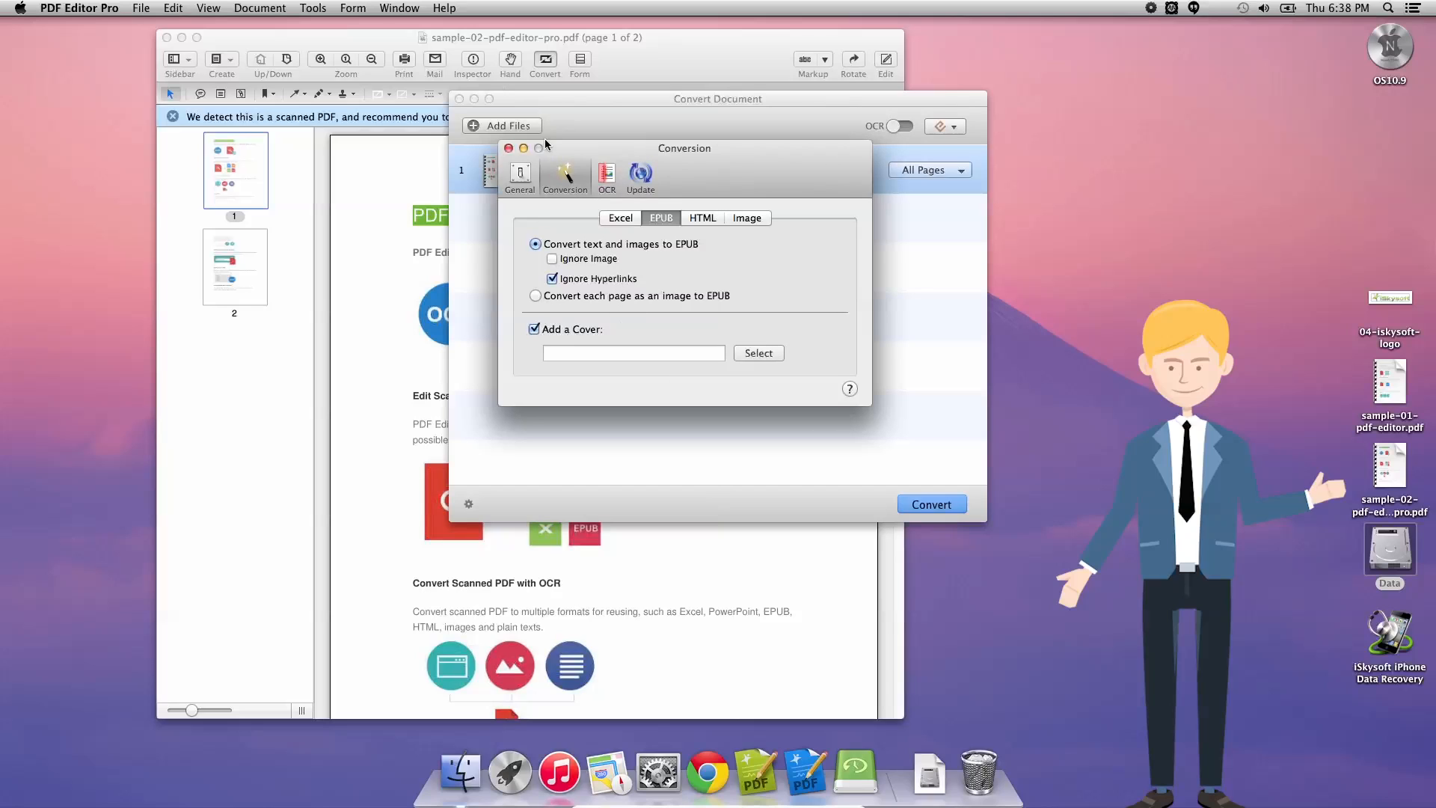
click(509, 149)
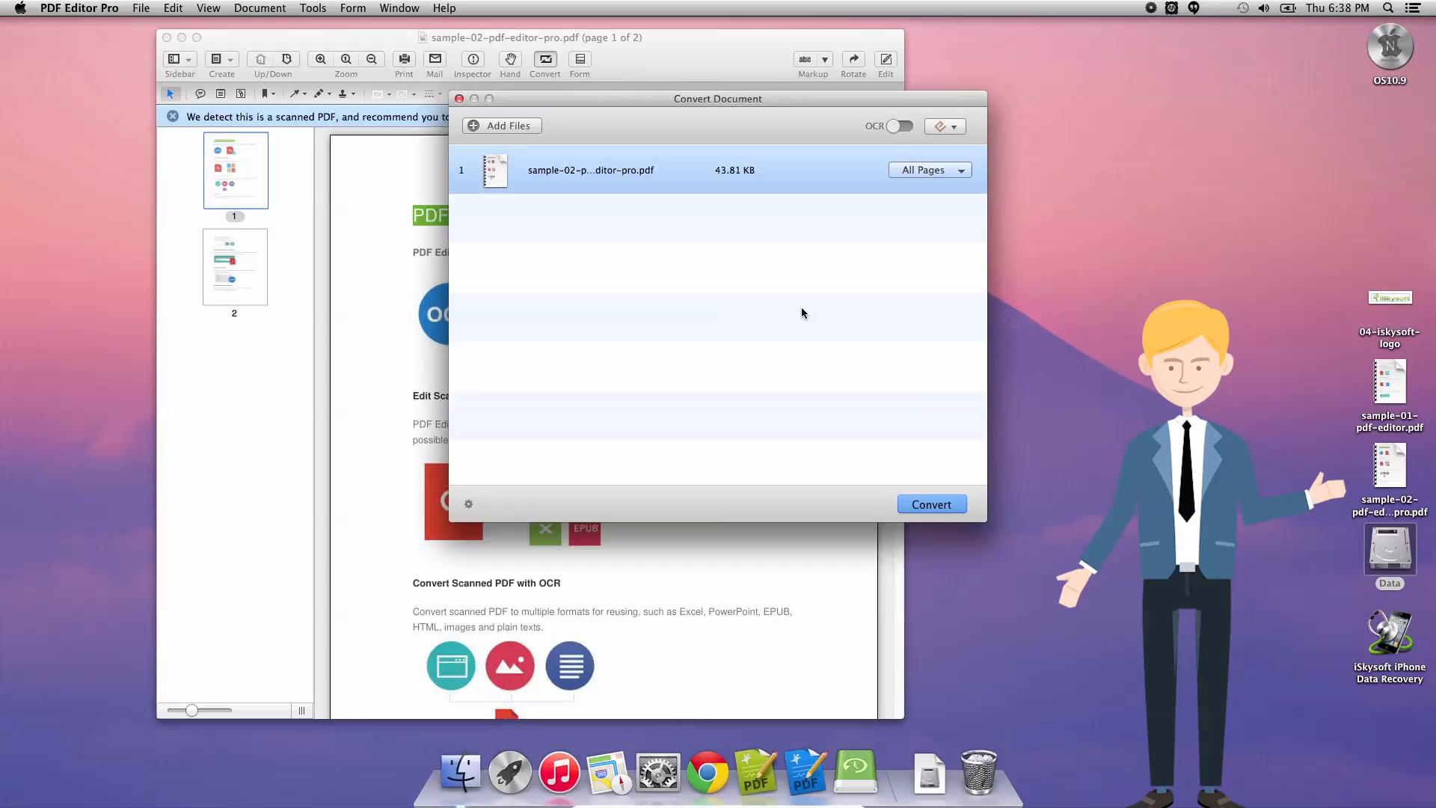
Convert and save sample-02-pdf-editor-pro.epub to Documents, then open it from Finder
click(930, 503)
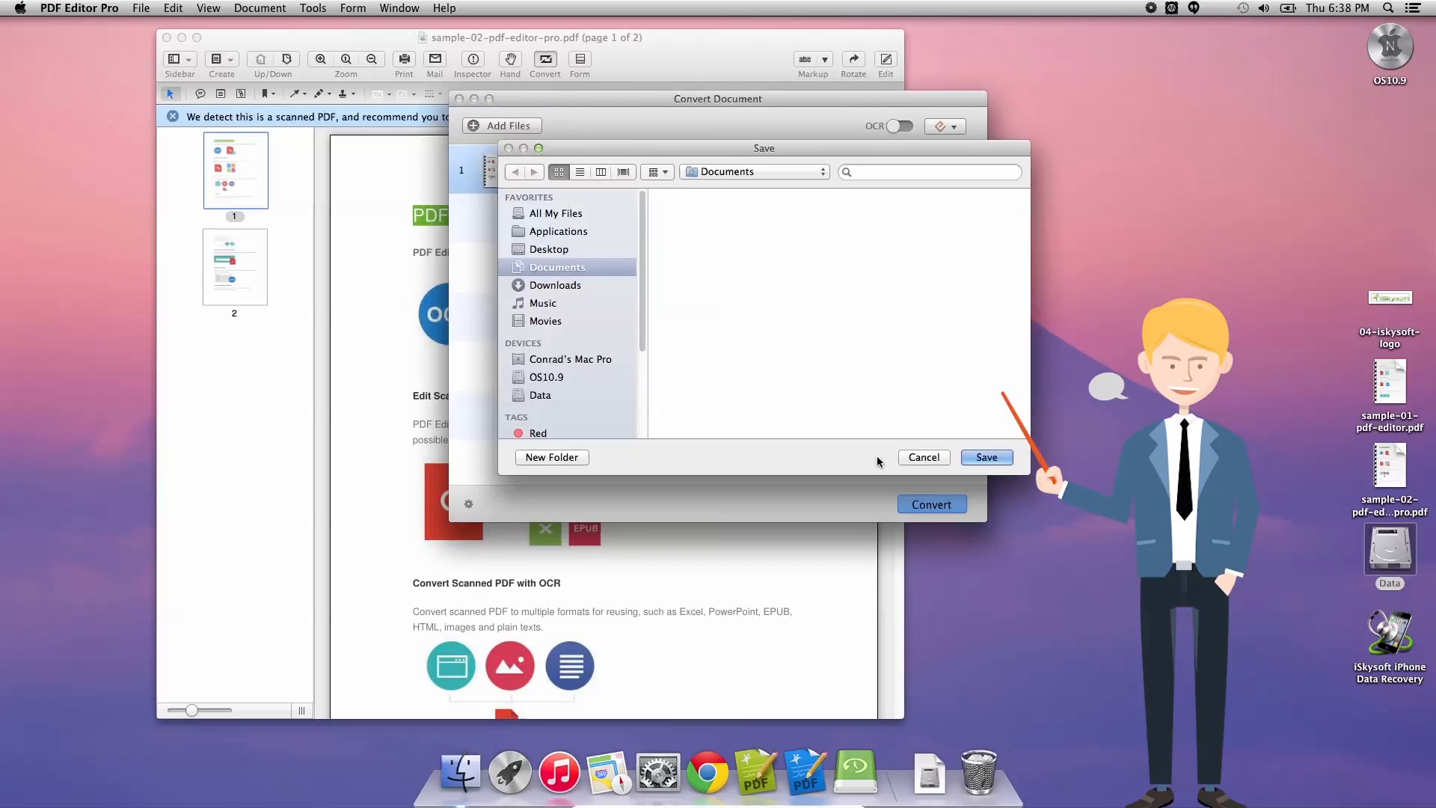
click(985, 457)
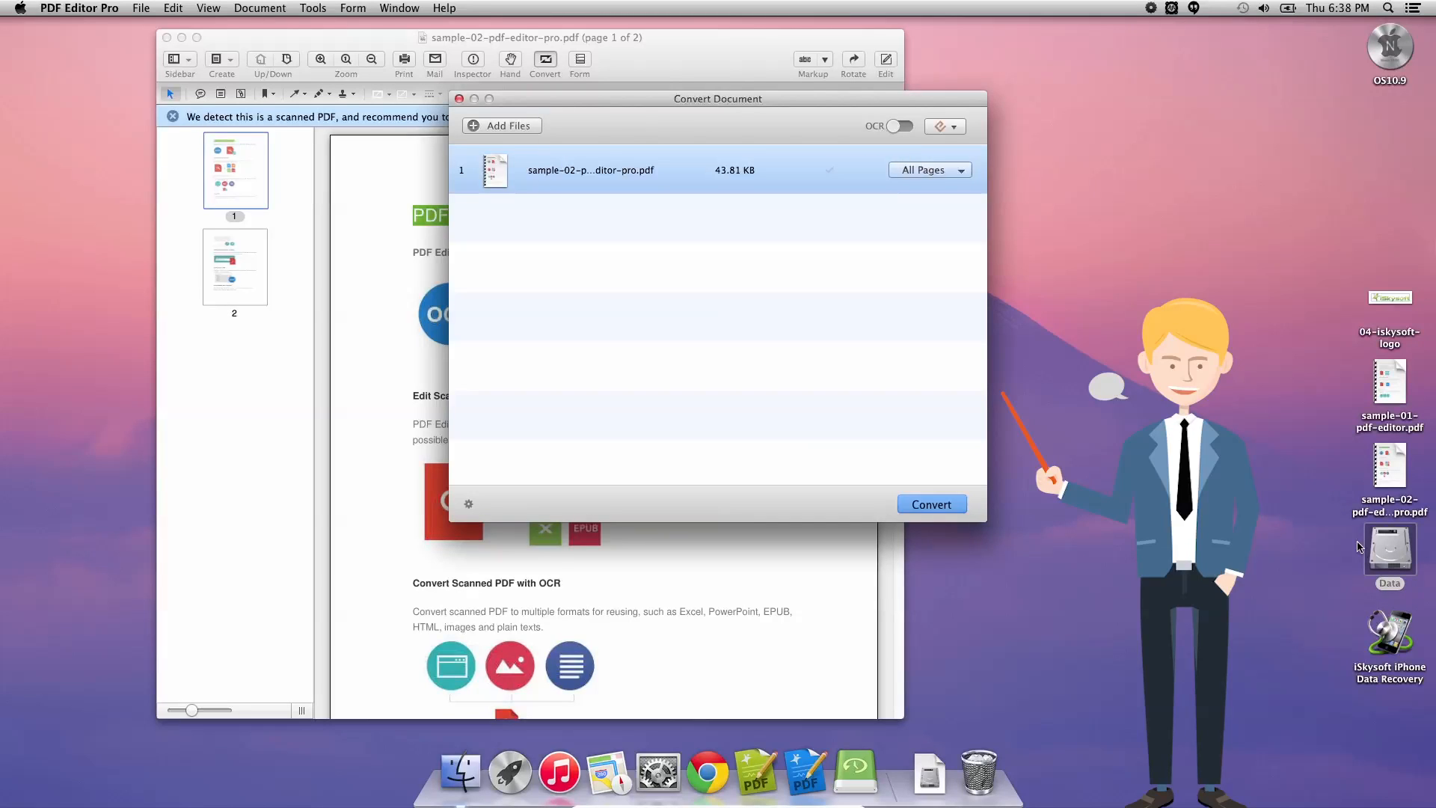
double_click(1389, 543)
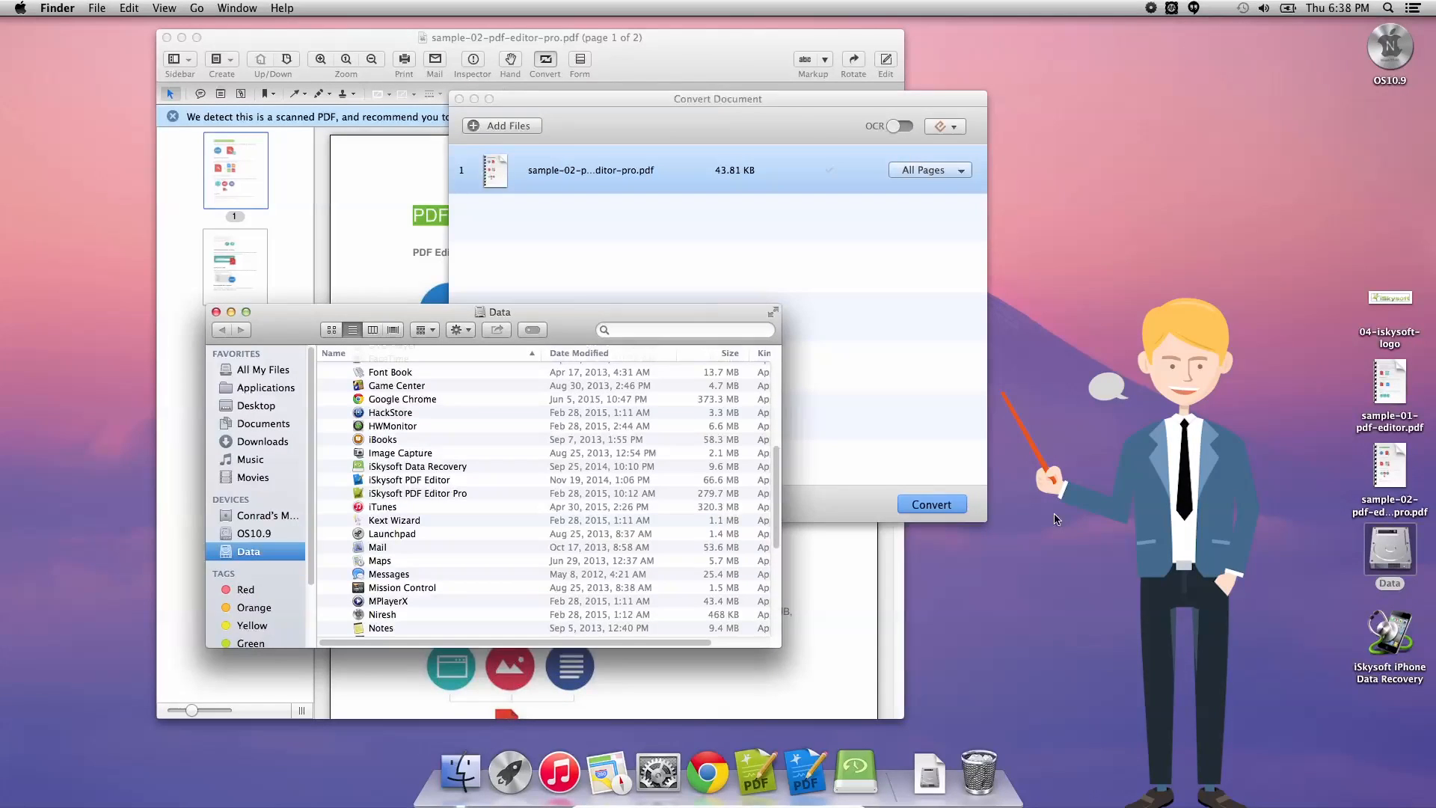
click(266, 423)
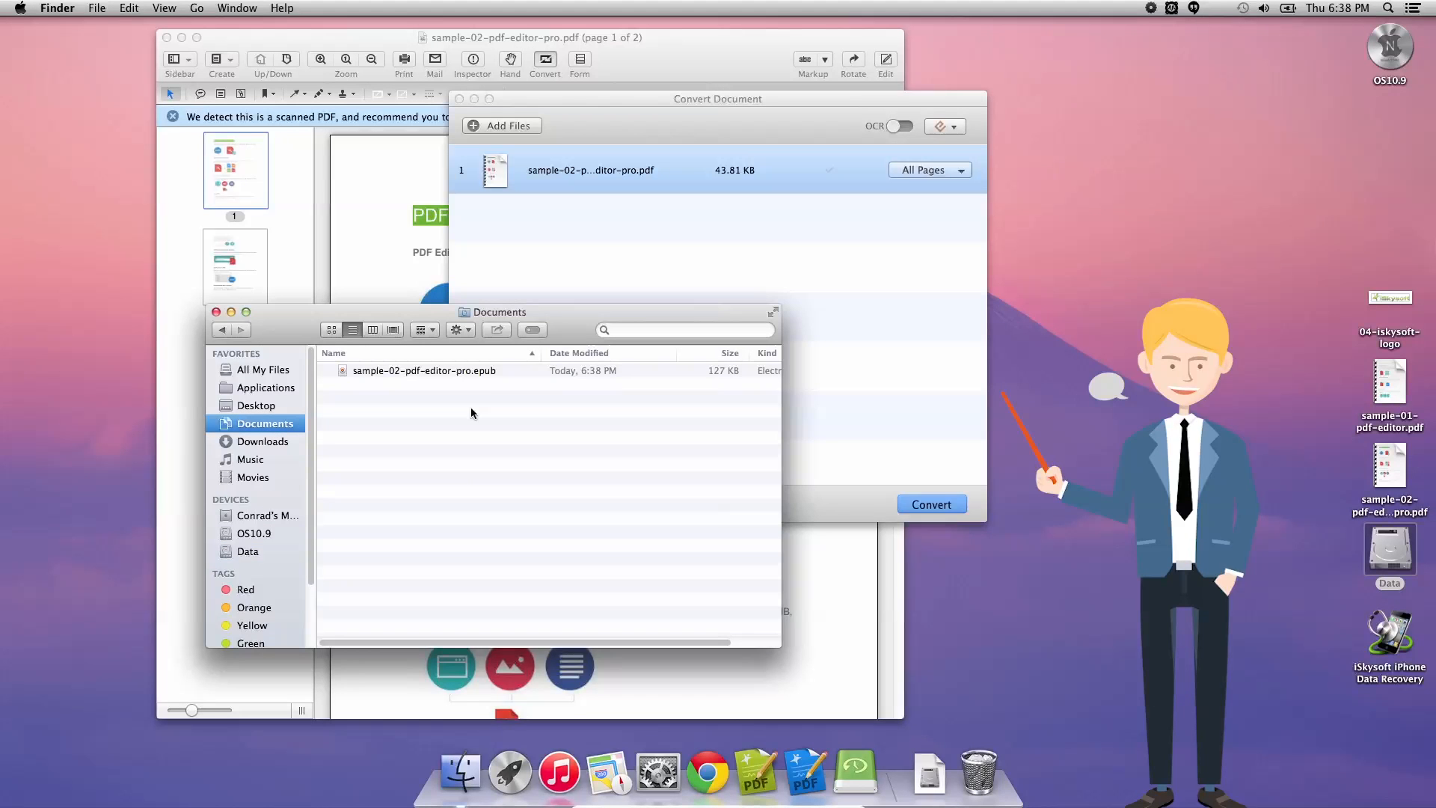
double_click(423, 371)
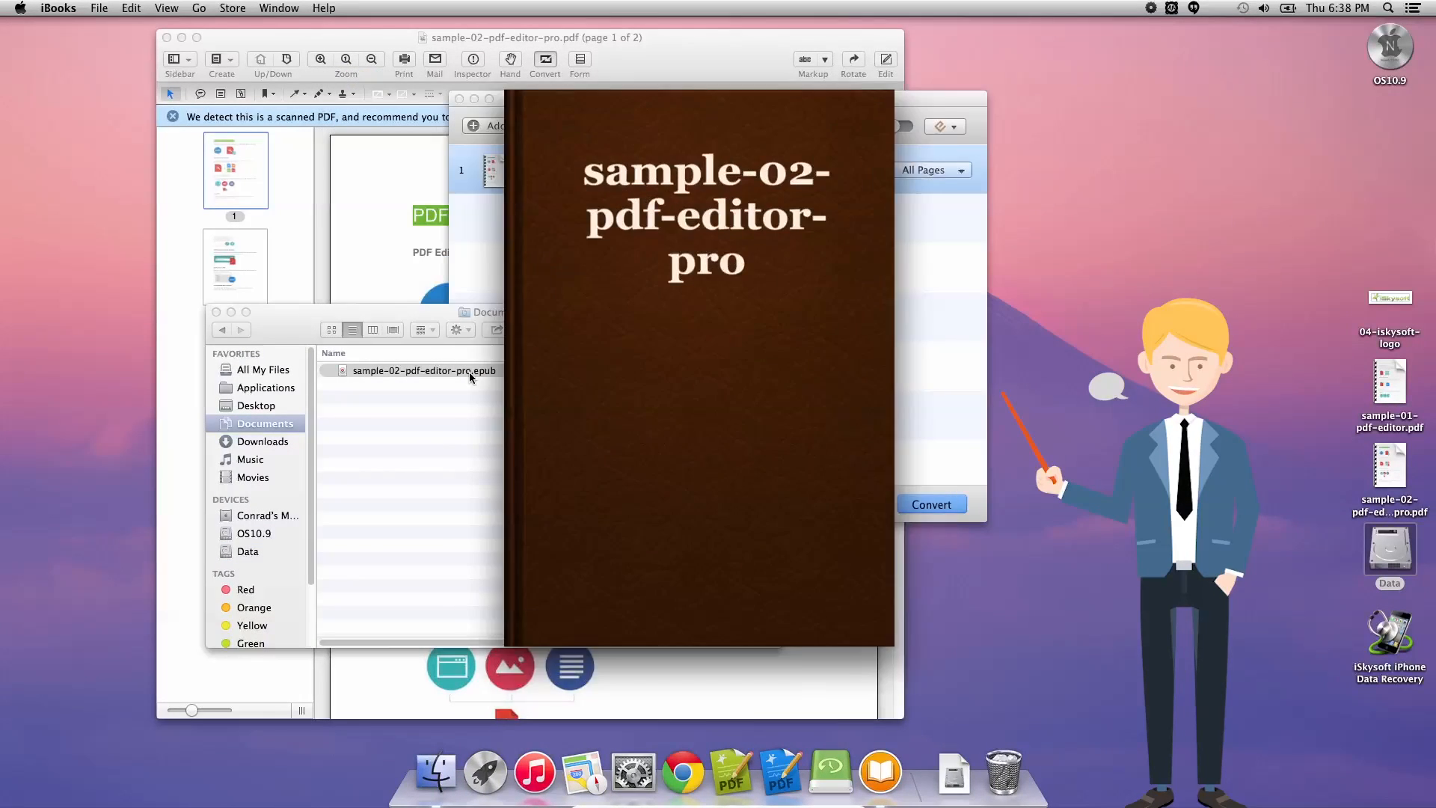
Read sample-02-pdf-editor-pro in iBooks, then close it to reach the All Books library
double_click(424, 370)
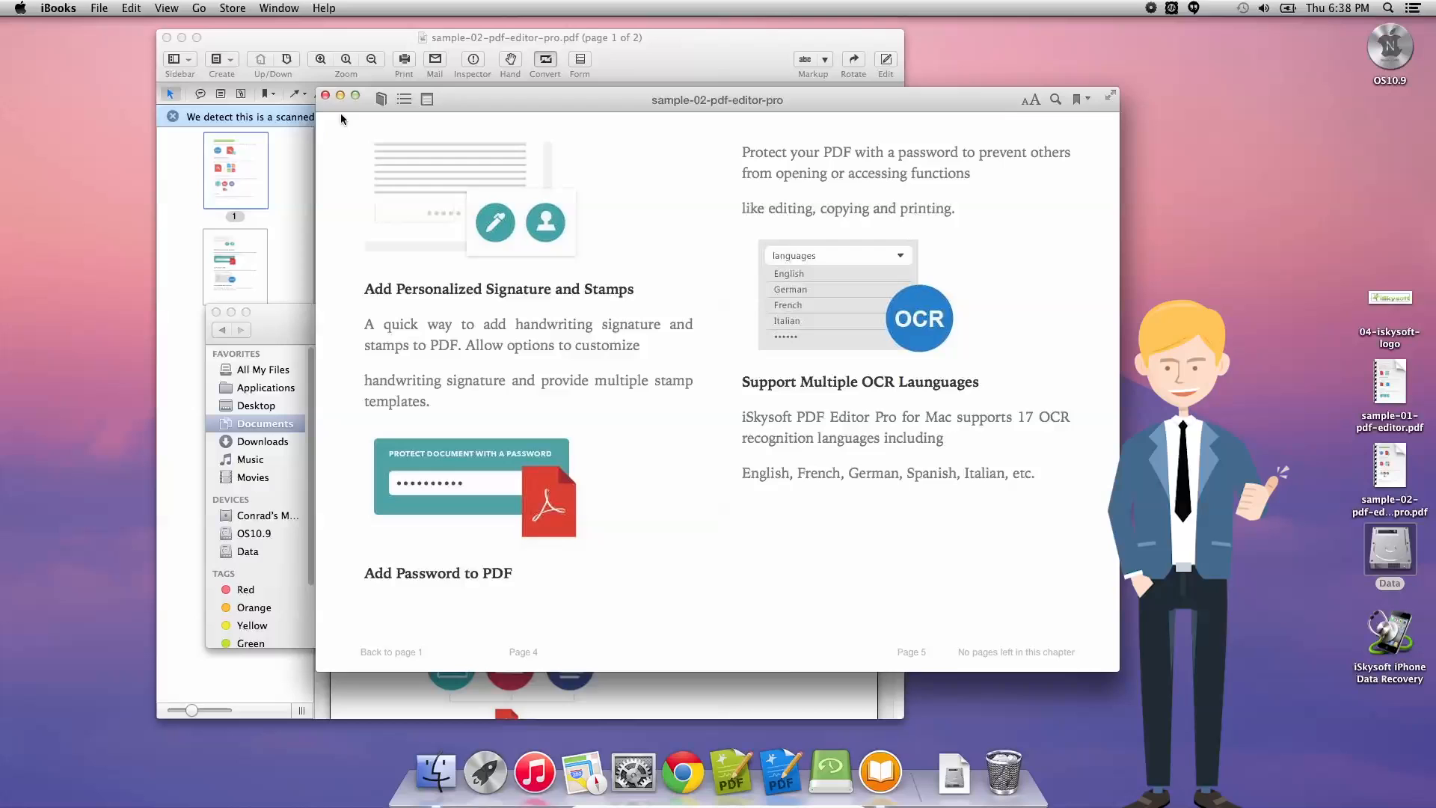
click(878, 771)
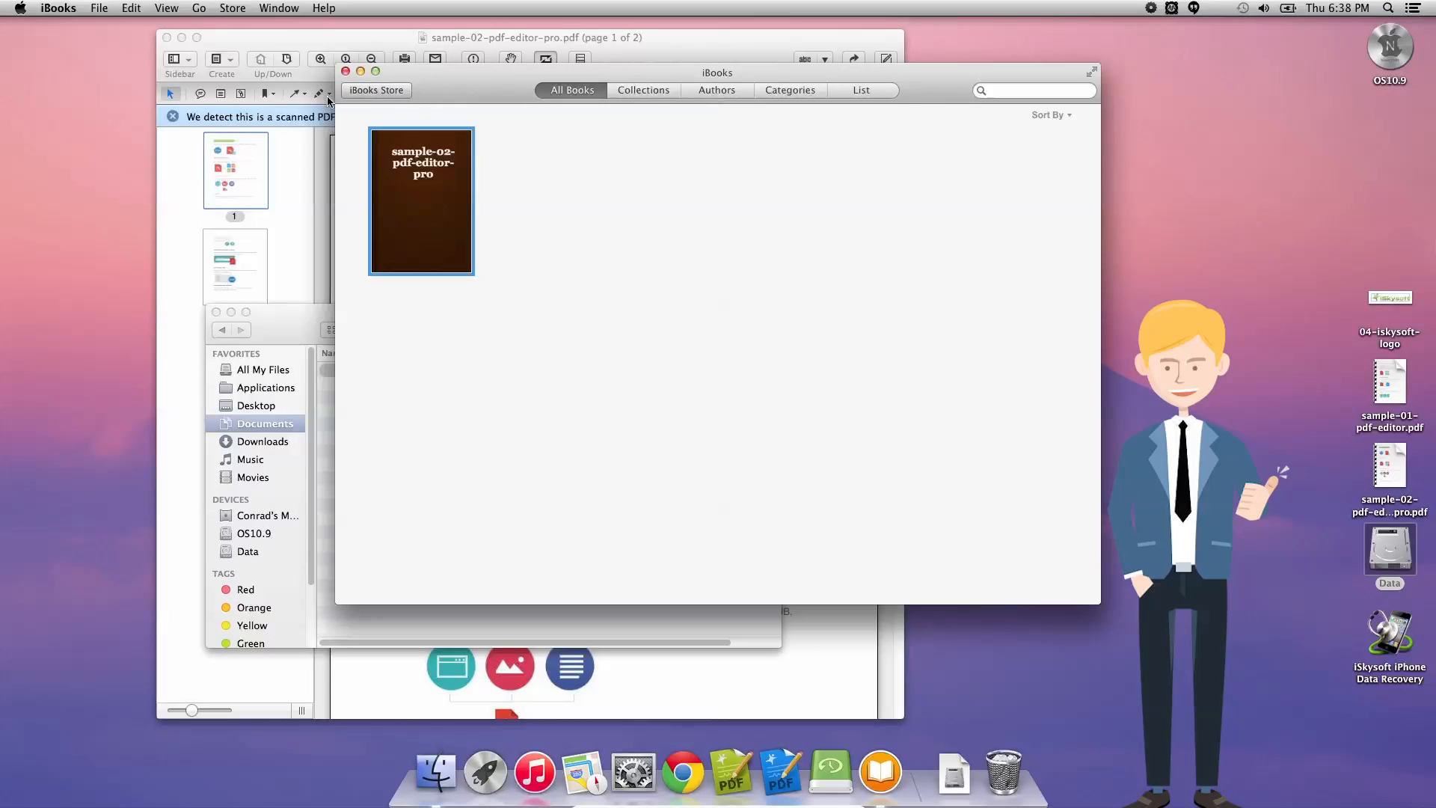